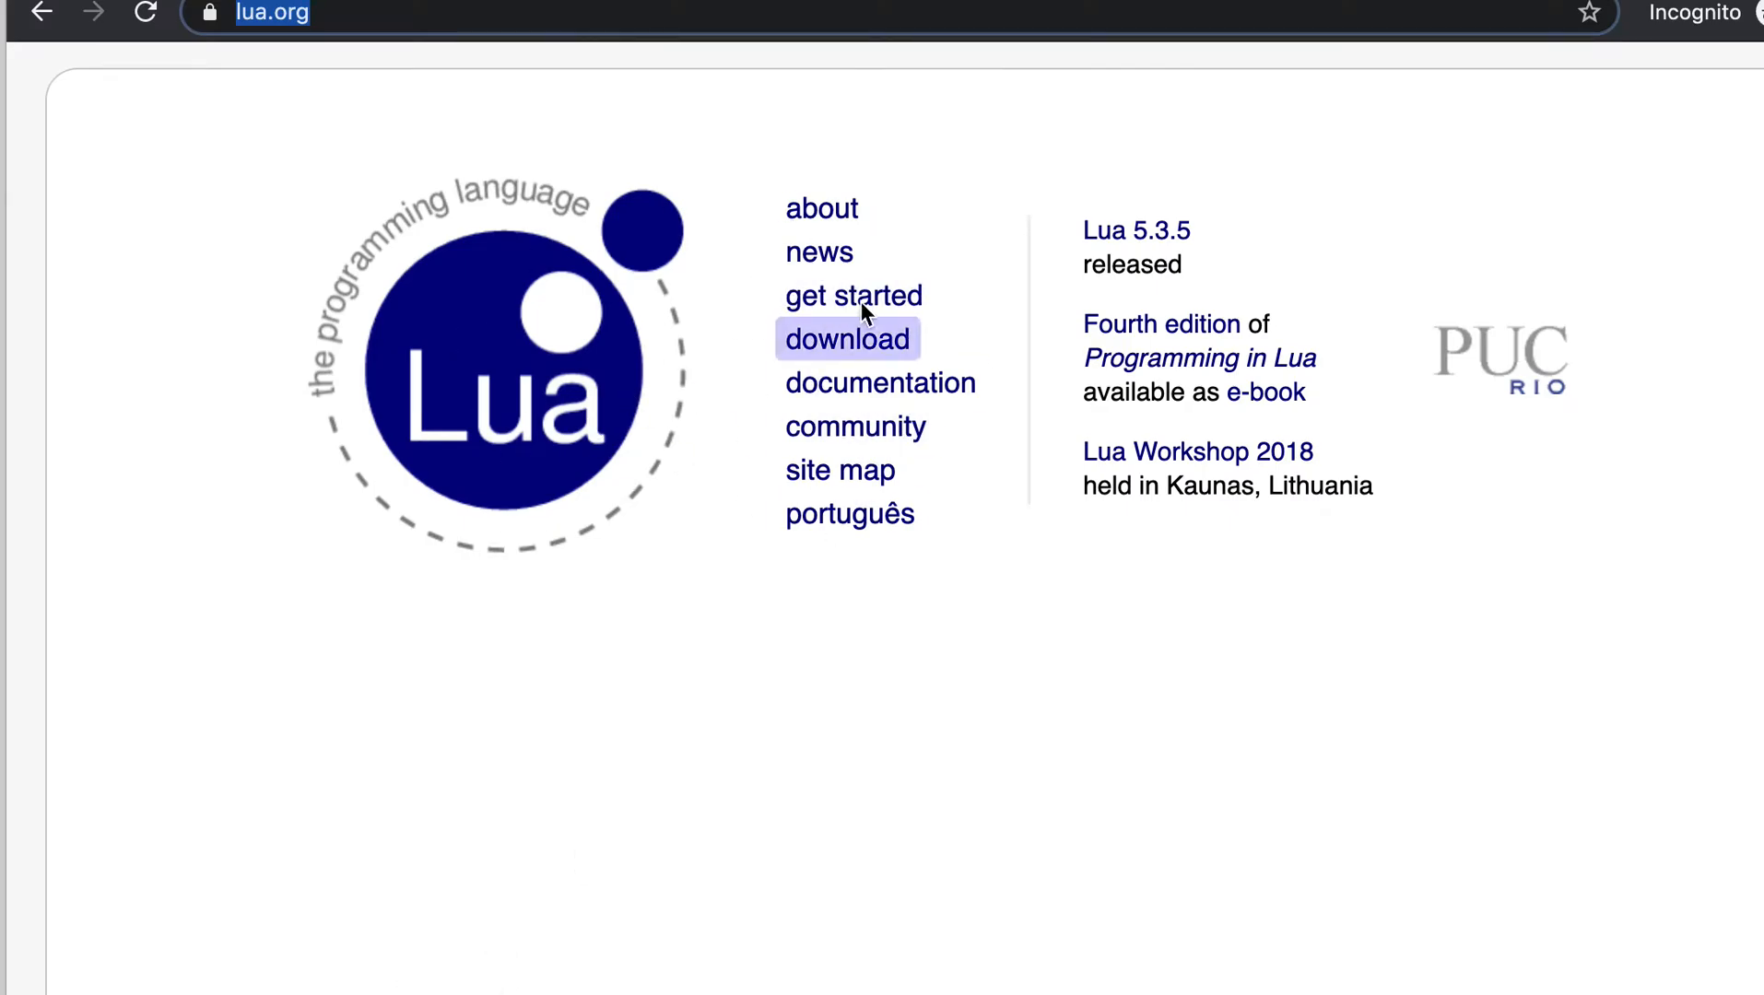
mouse_move(866, 560)
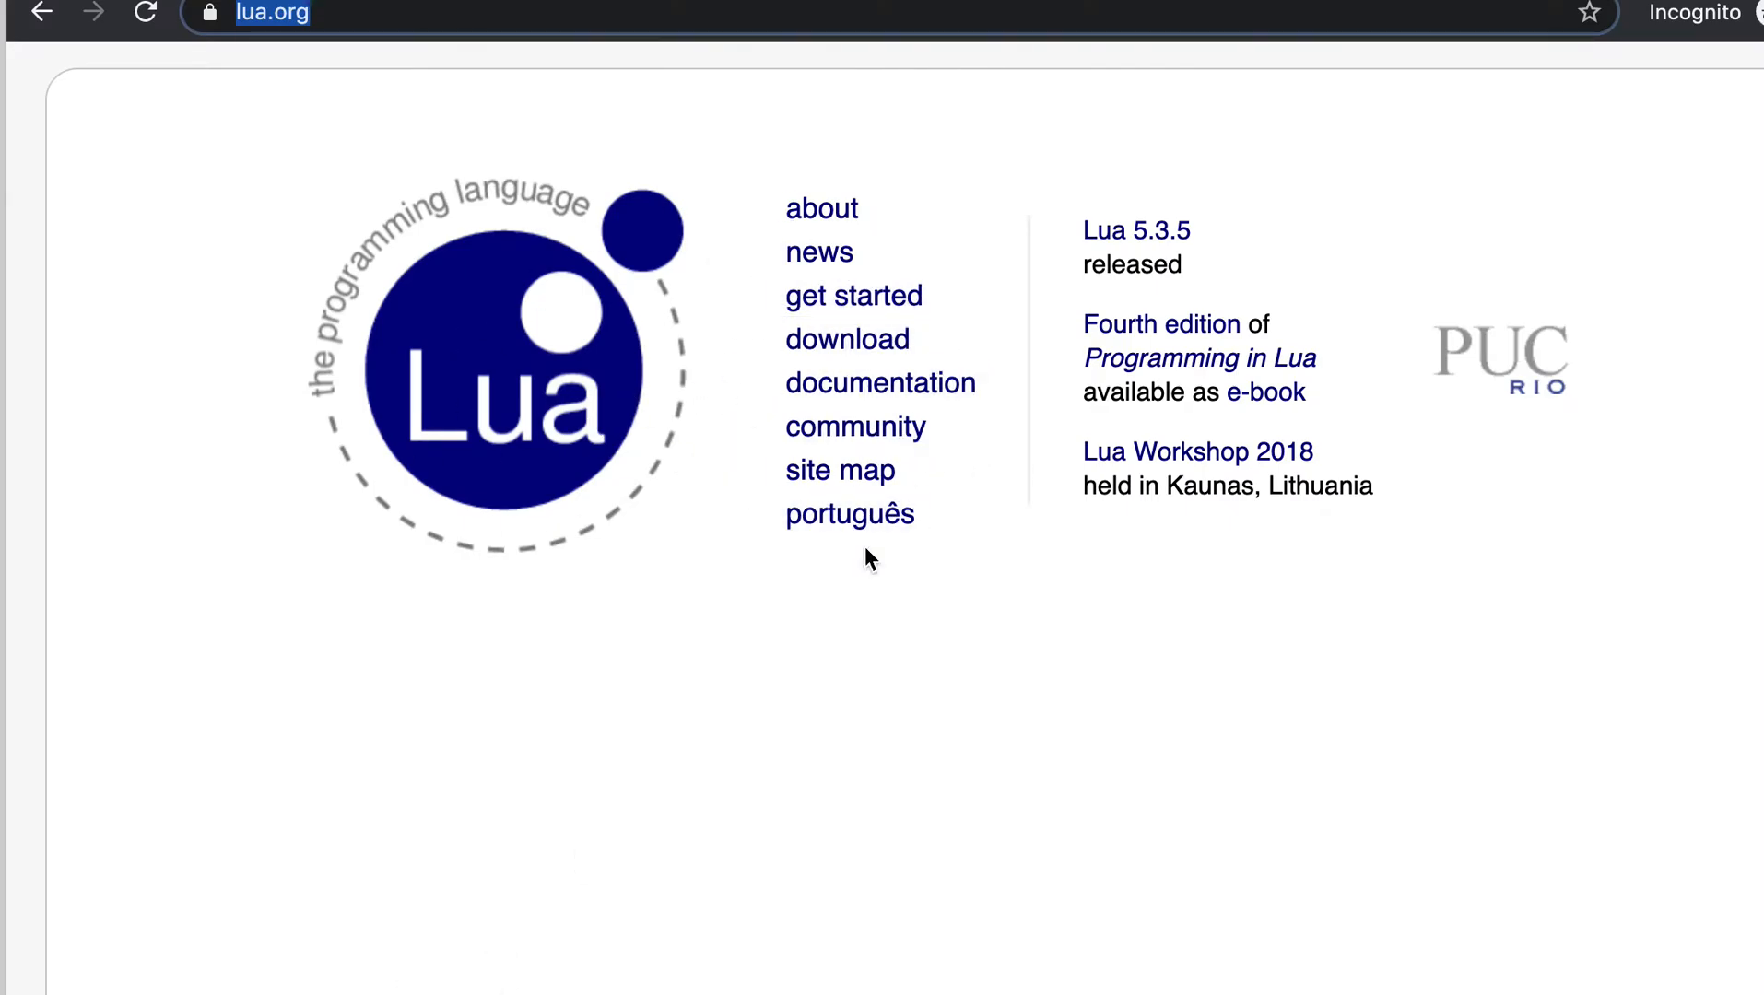
mouse_move(1220, 282)
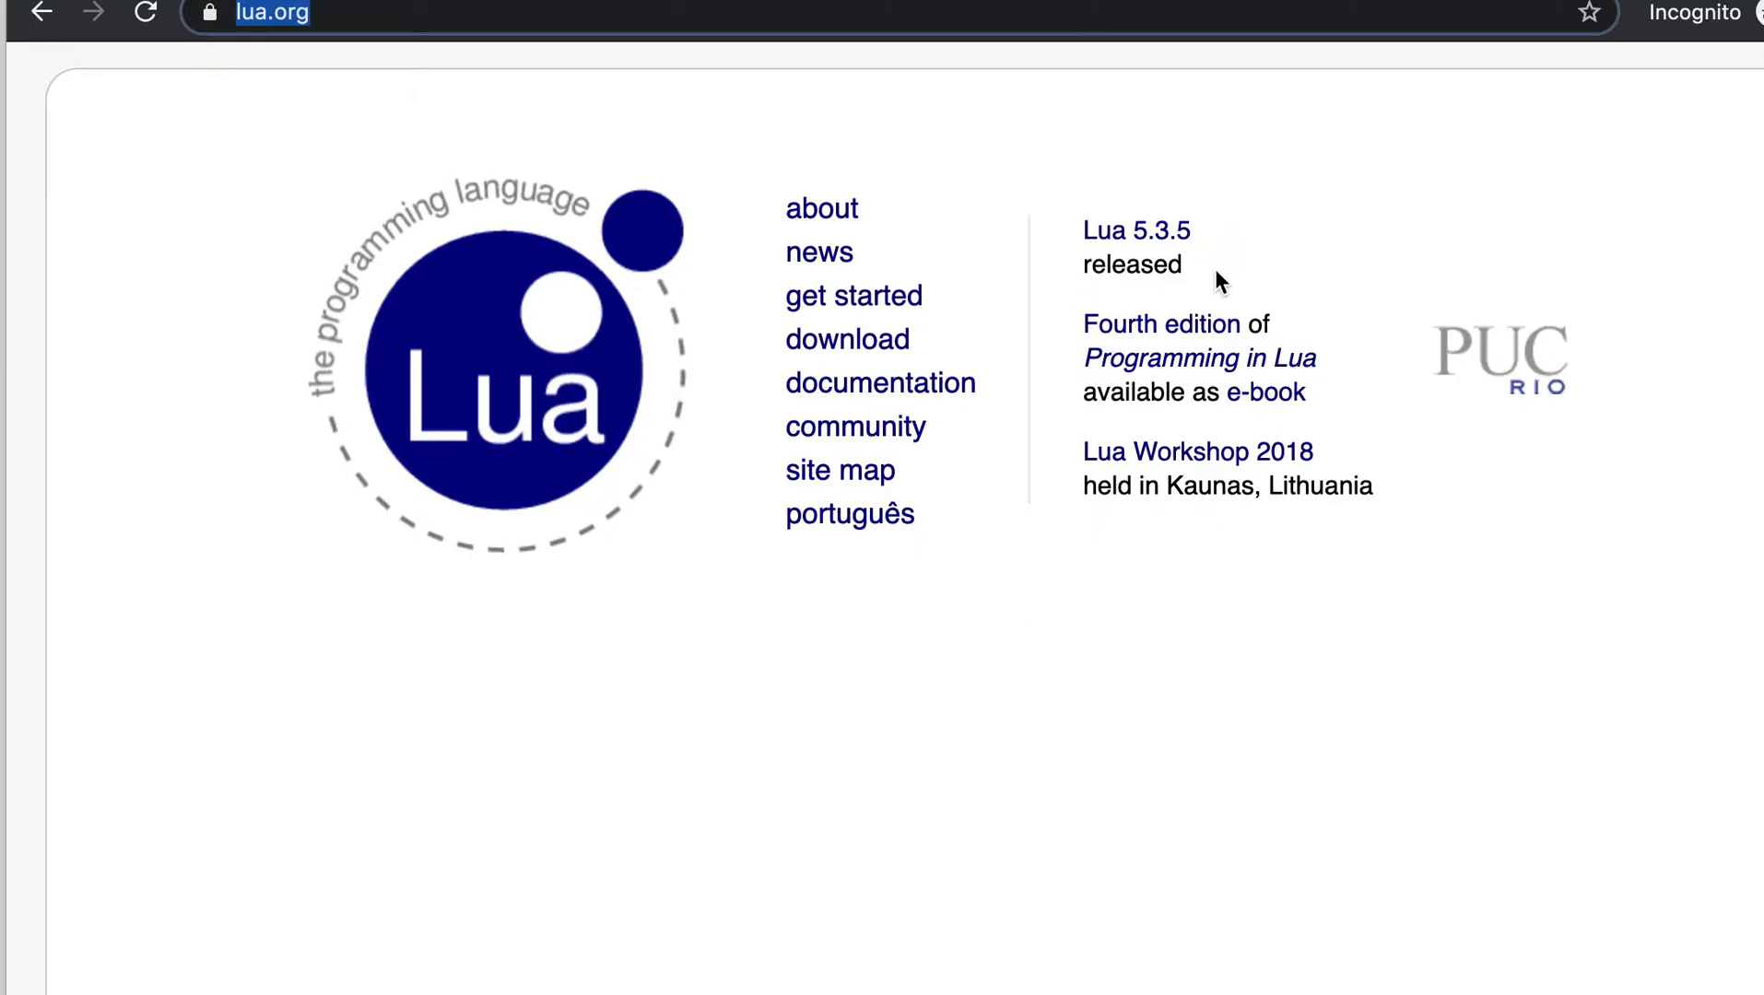
Step: Select and then deselect the Lua 5.3.5 release announcement text on lua.org
left_click_drag(1079, 231, 1181, 267)
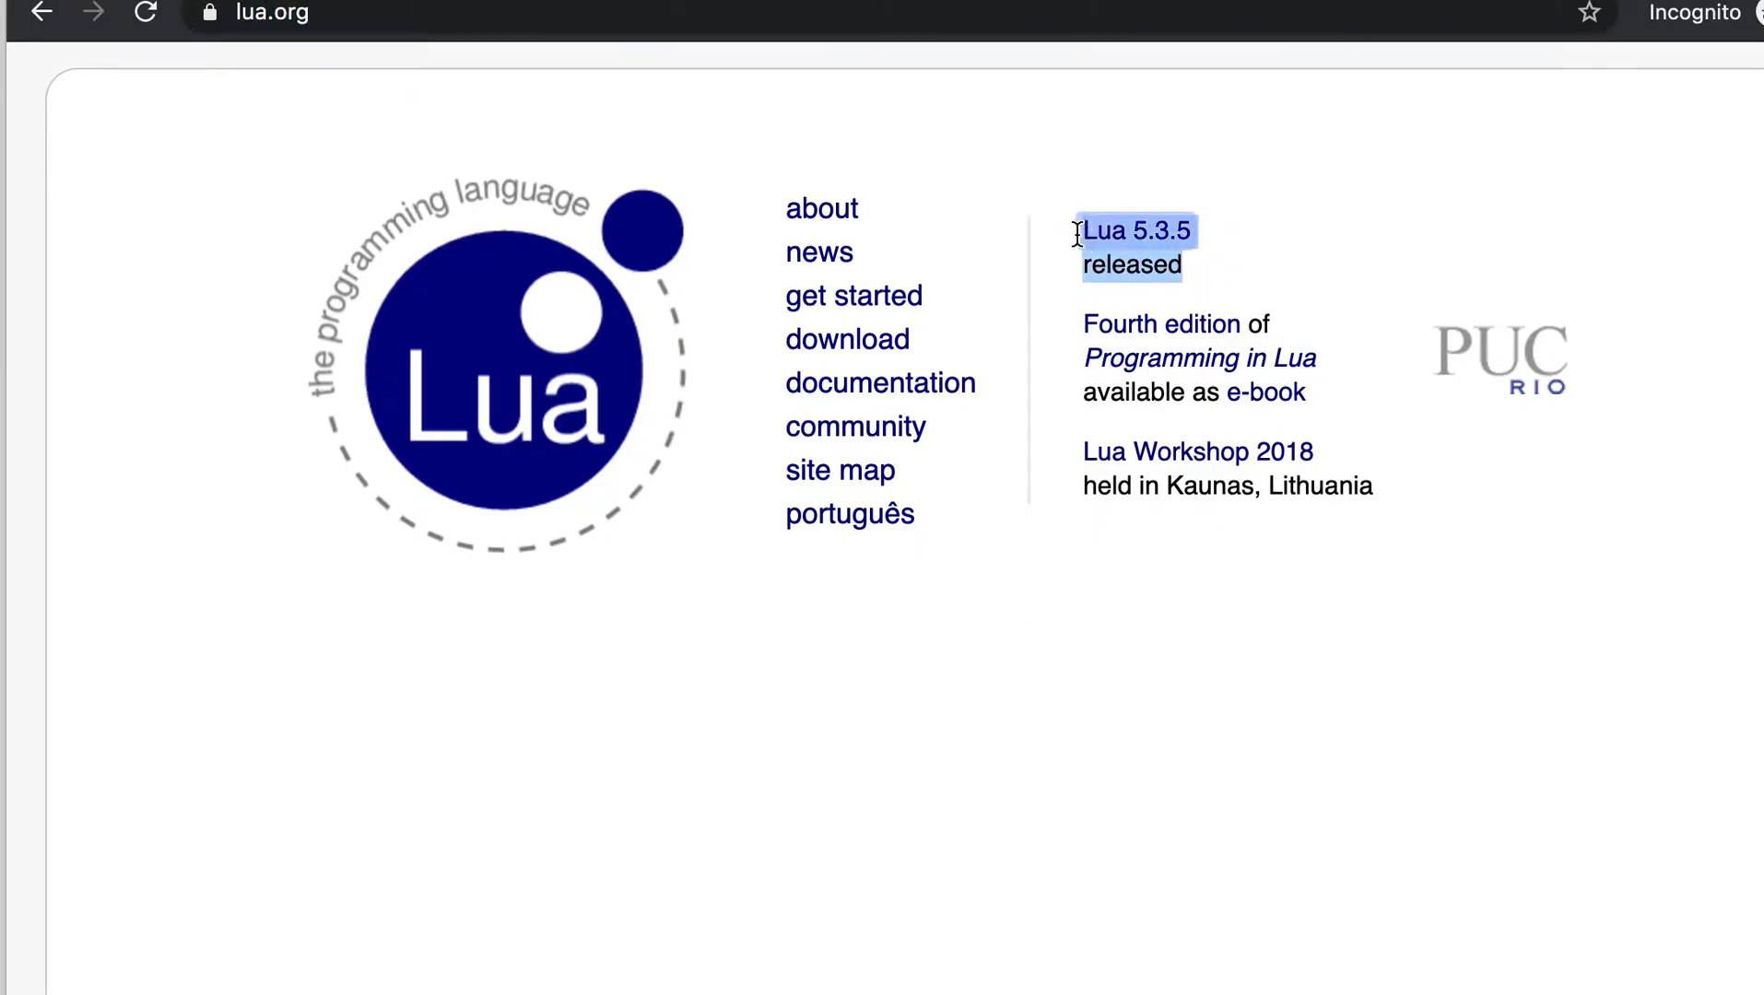
left_click(1152, 138)
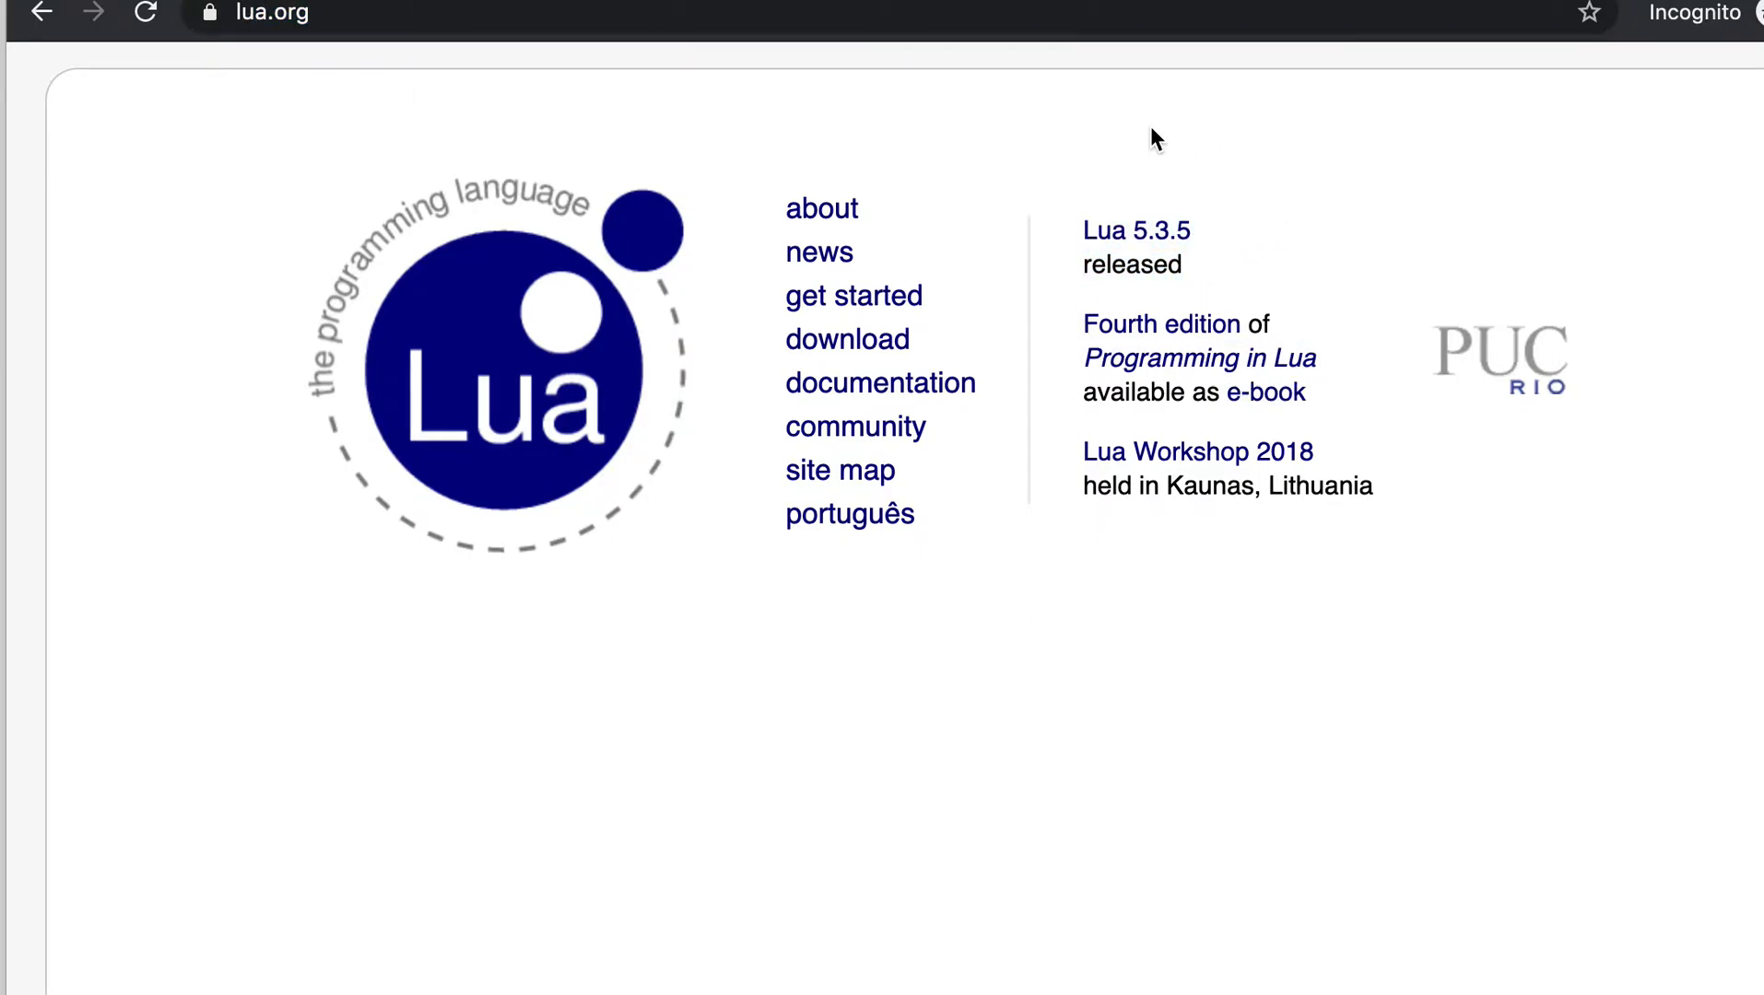
mouse_move(743, 92)
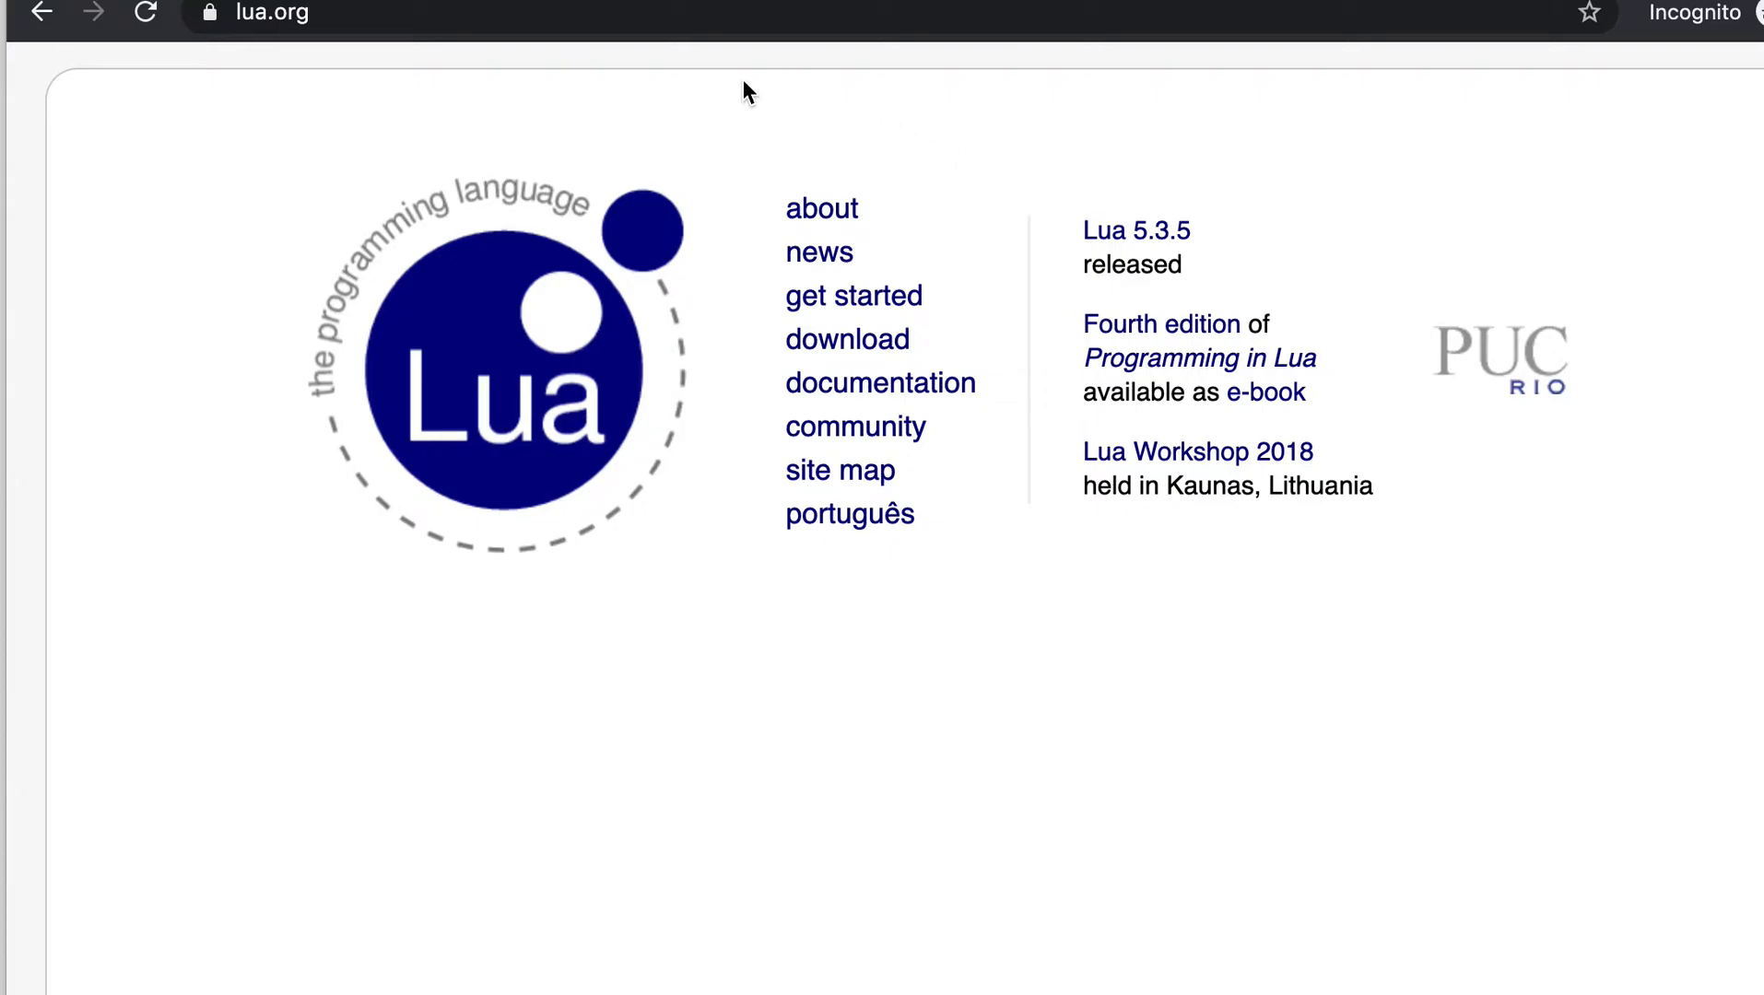
mouse_move(726, 133)
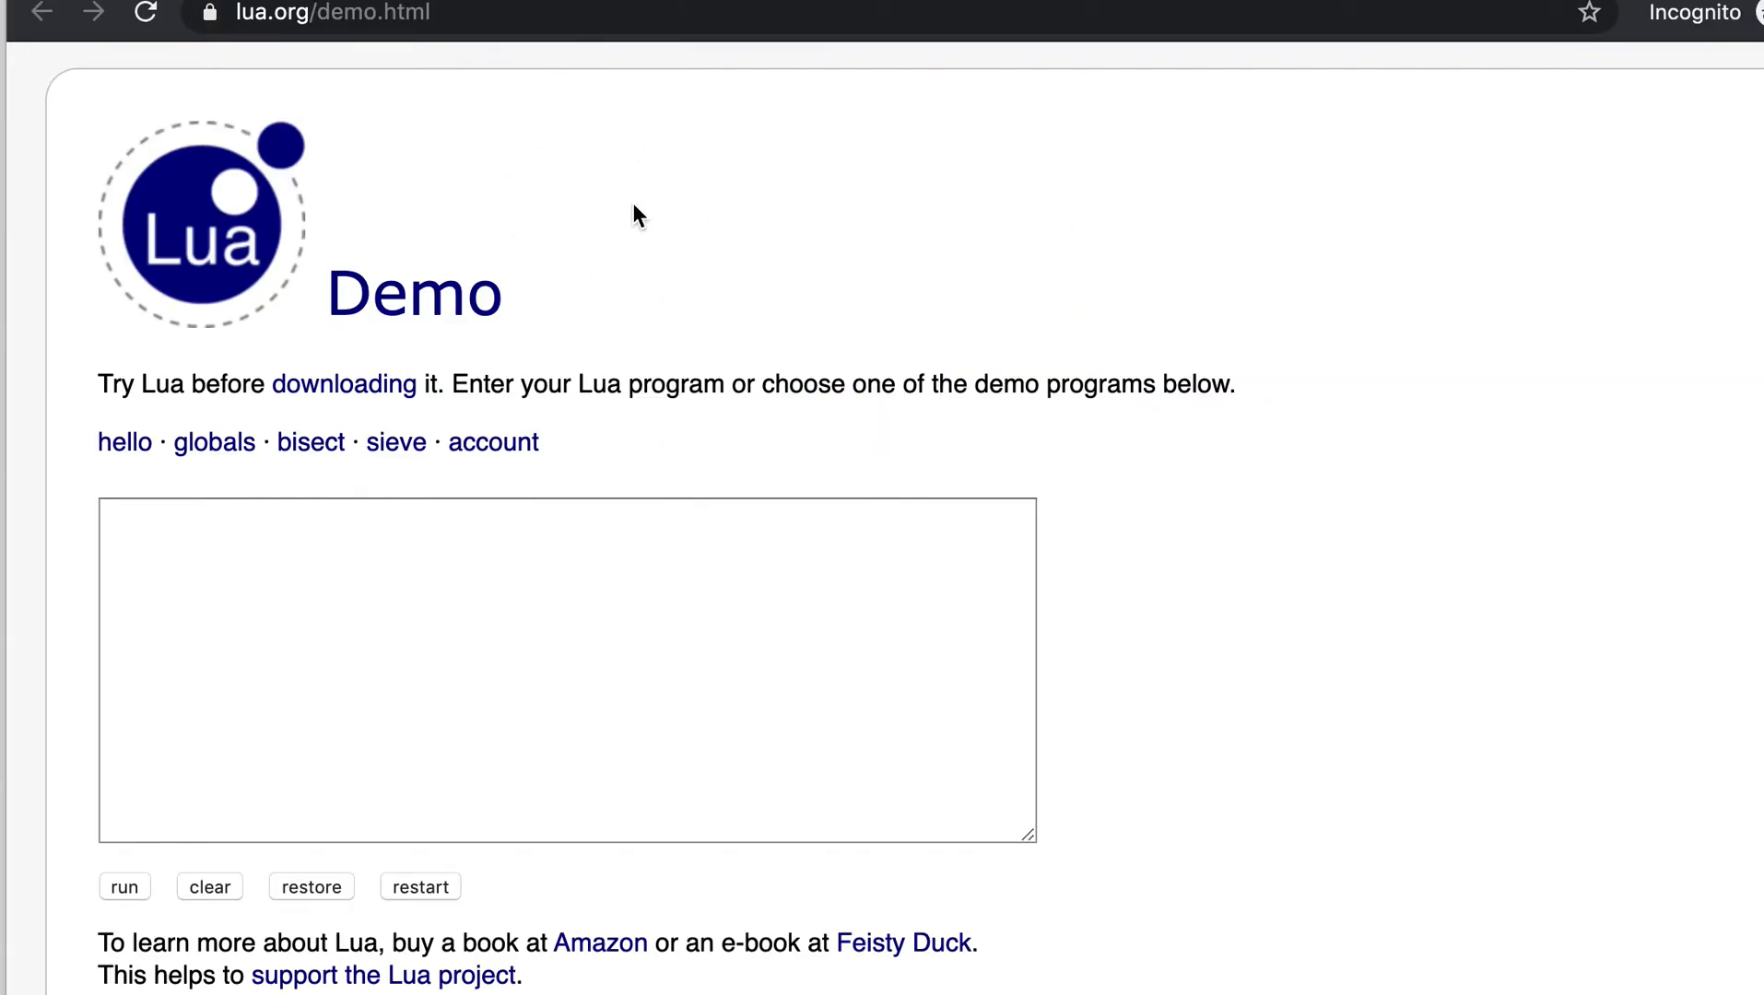
mouse_move(304, 81)
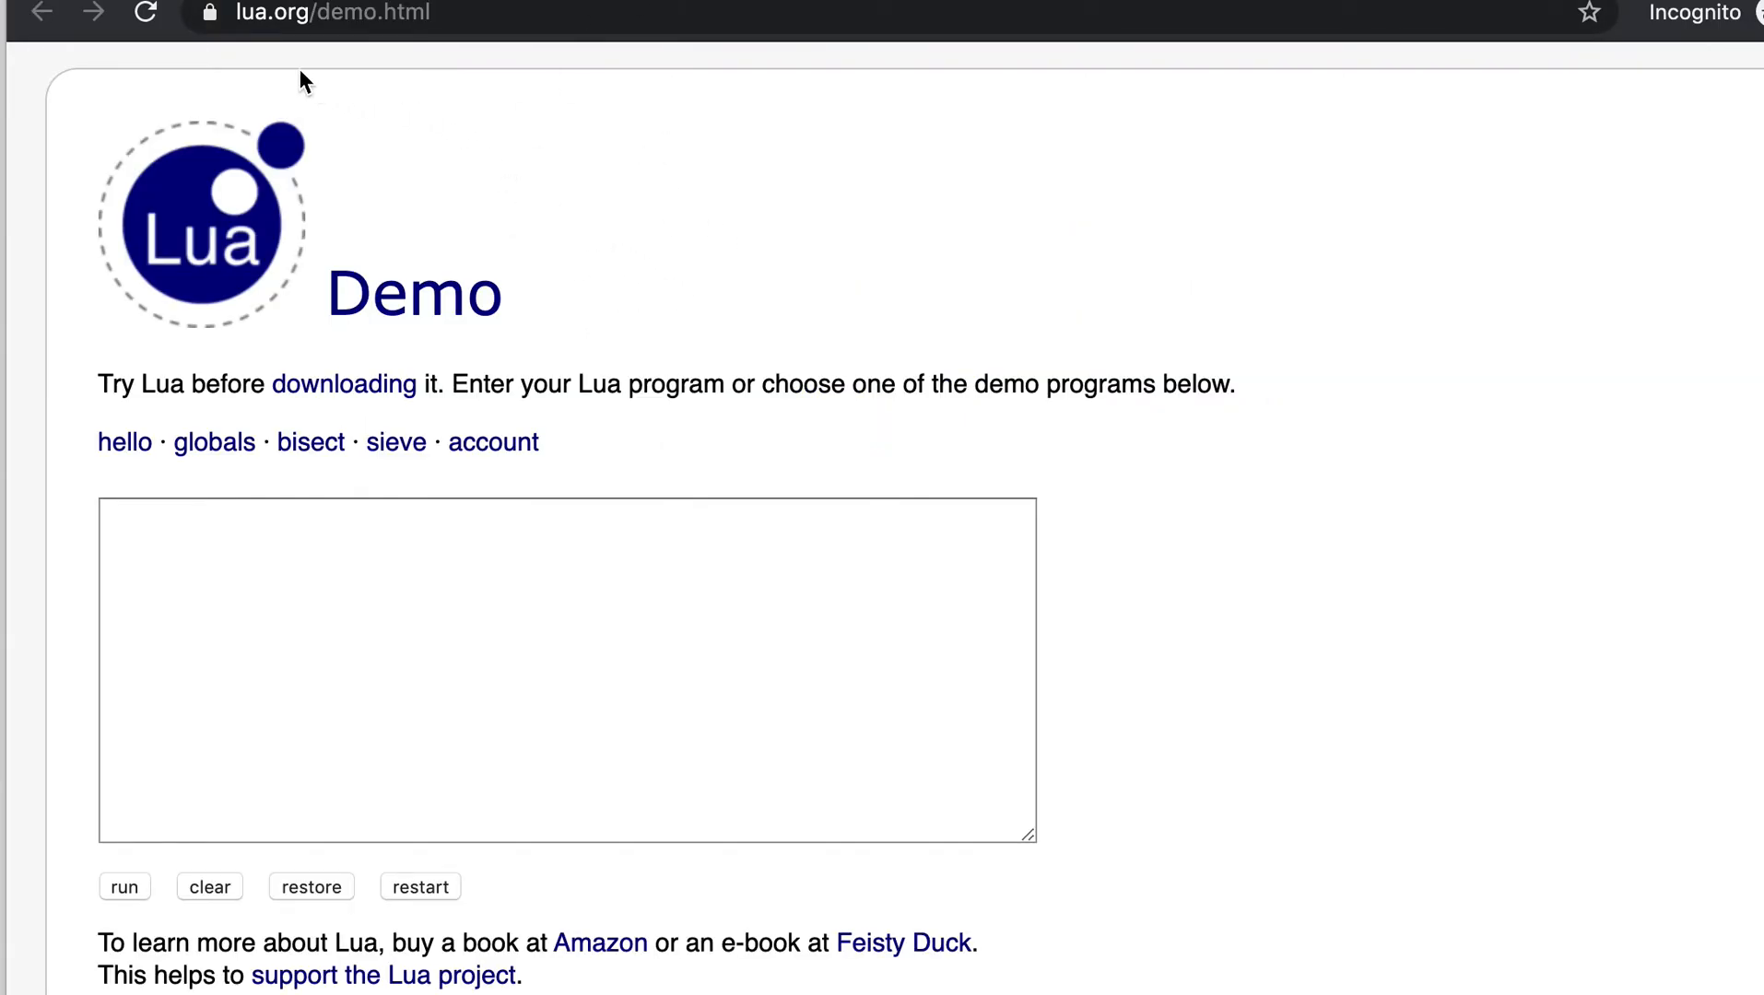
mouse_move(385, 54)
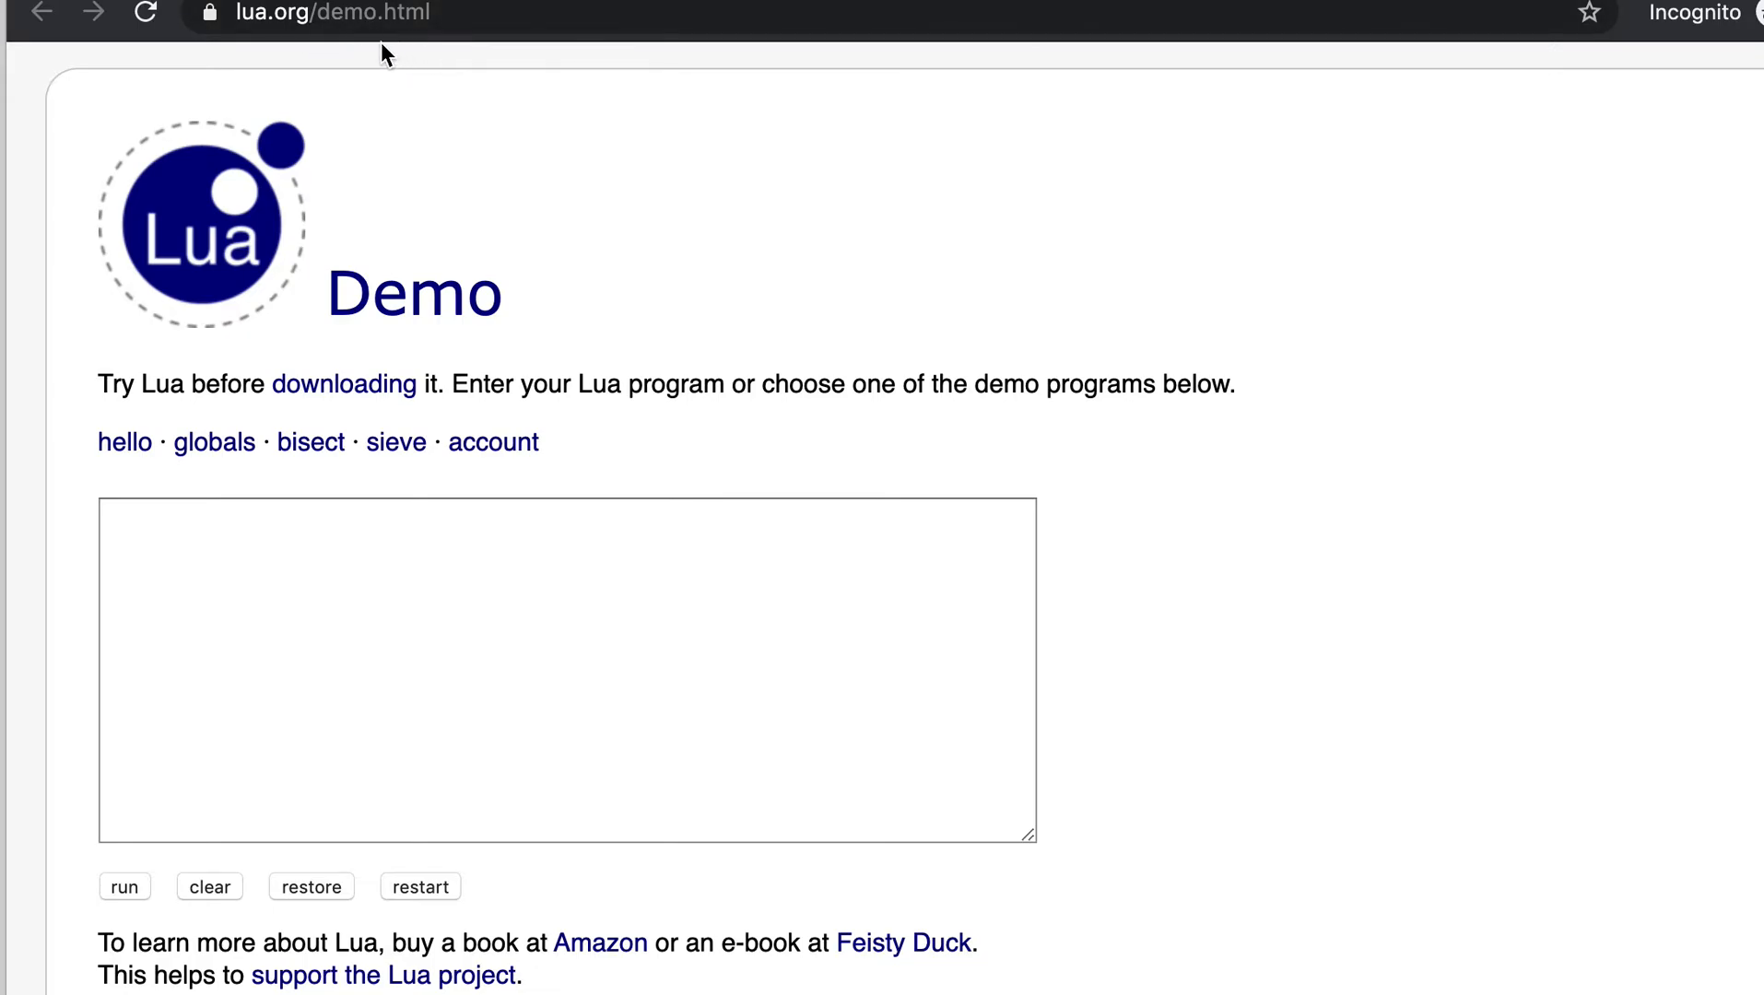
mouse_move(583, 232)
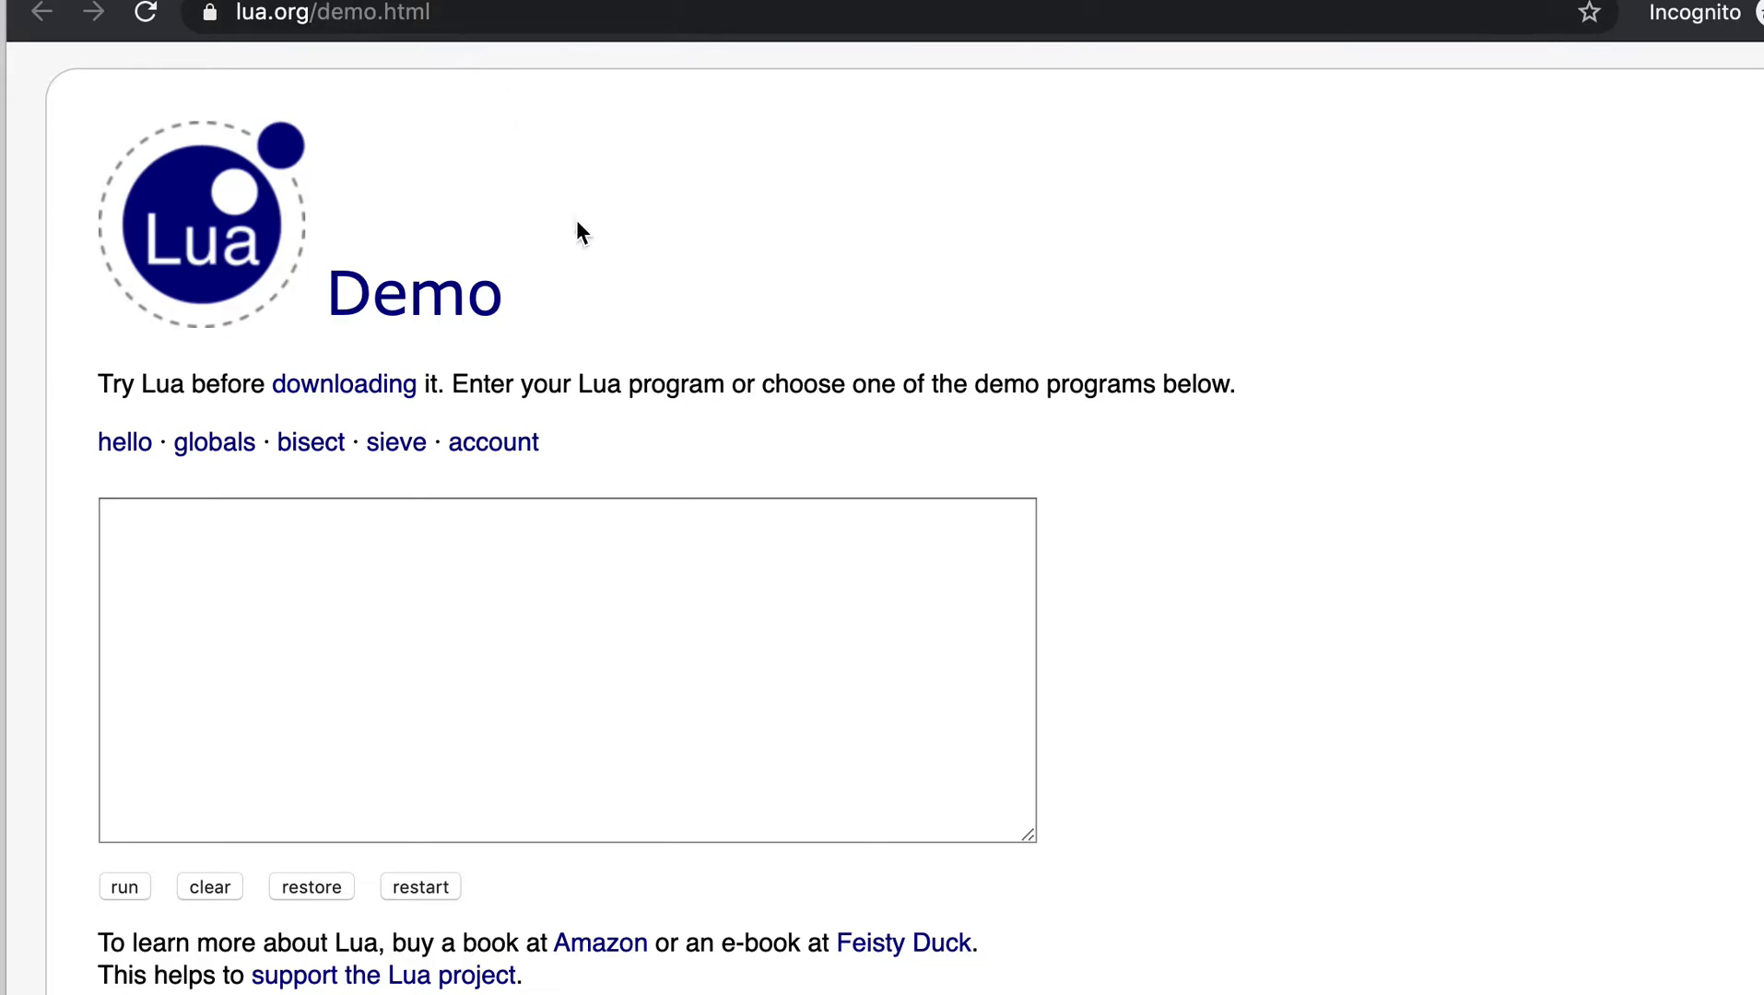
Step: Enter the line print("hello world") into the demo's program text box
left_click(566, 669)
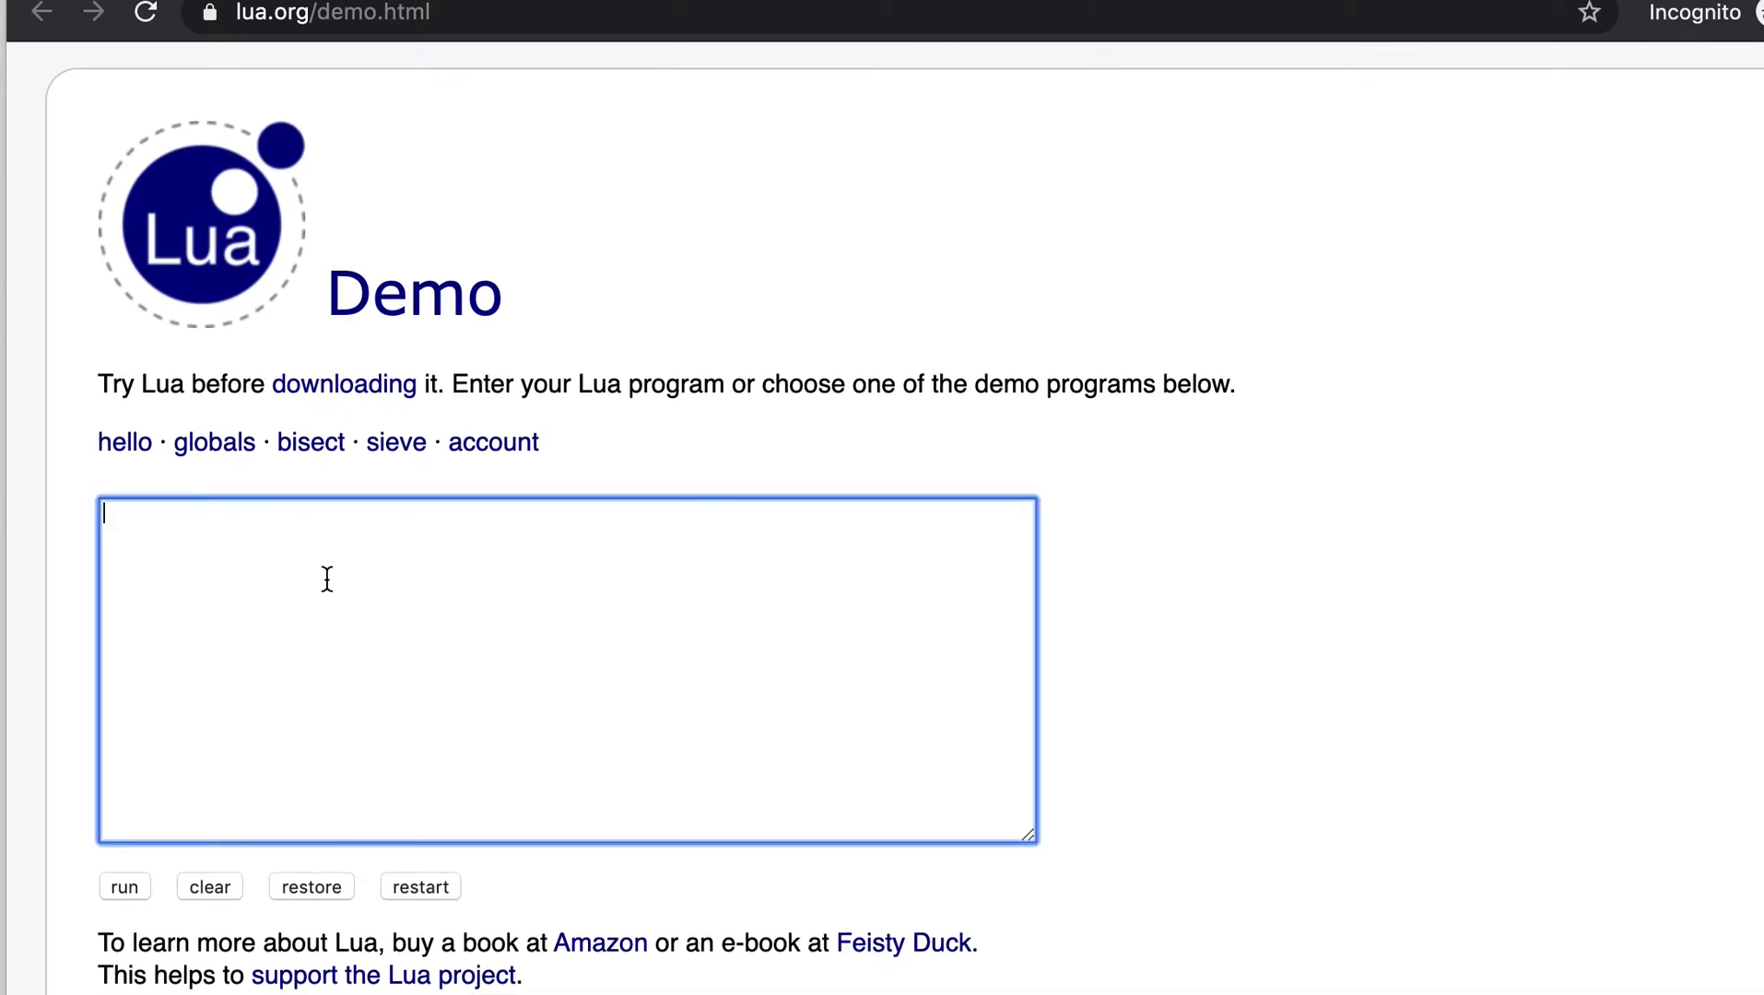
mouse_move(289, 572)
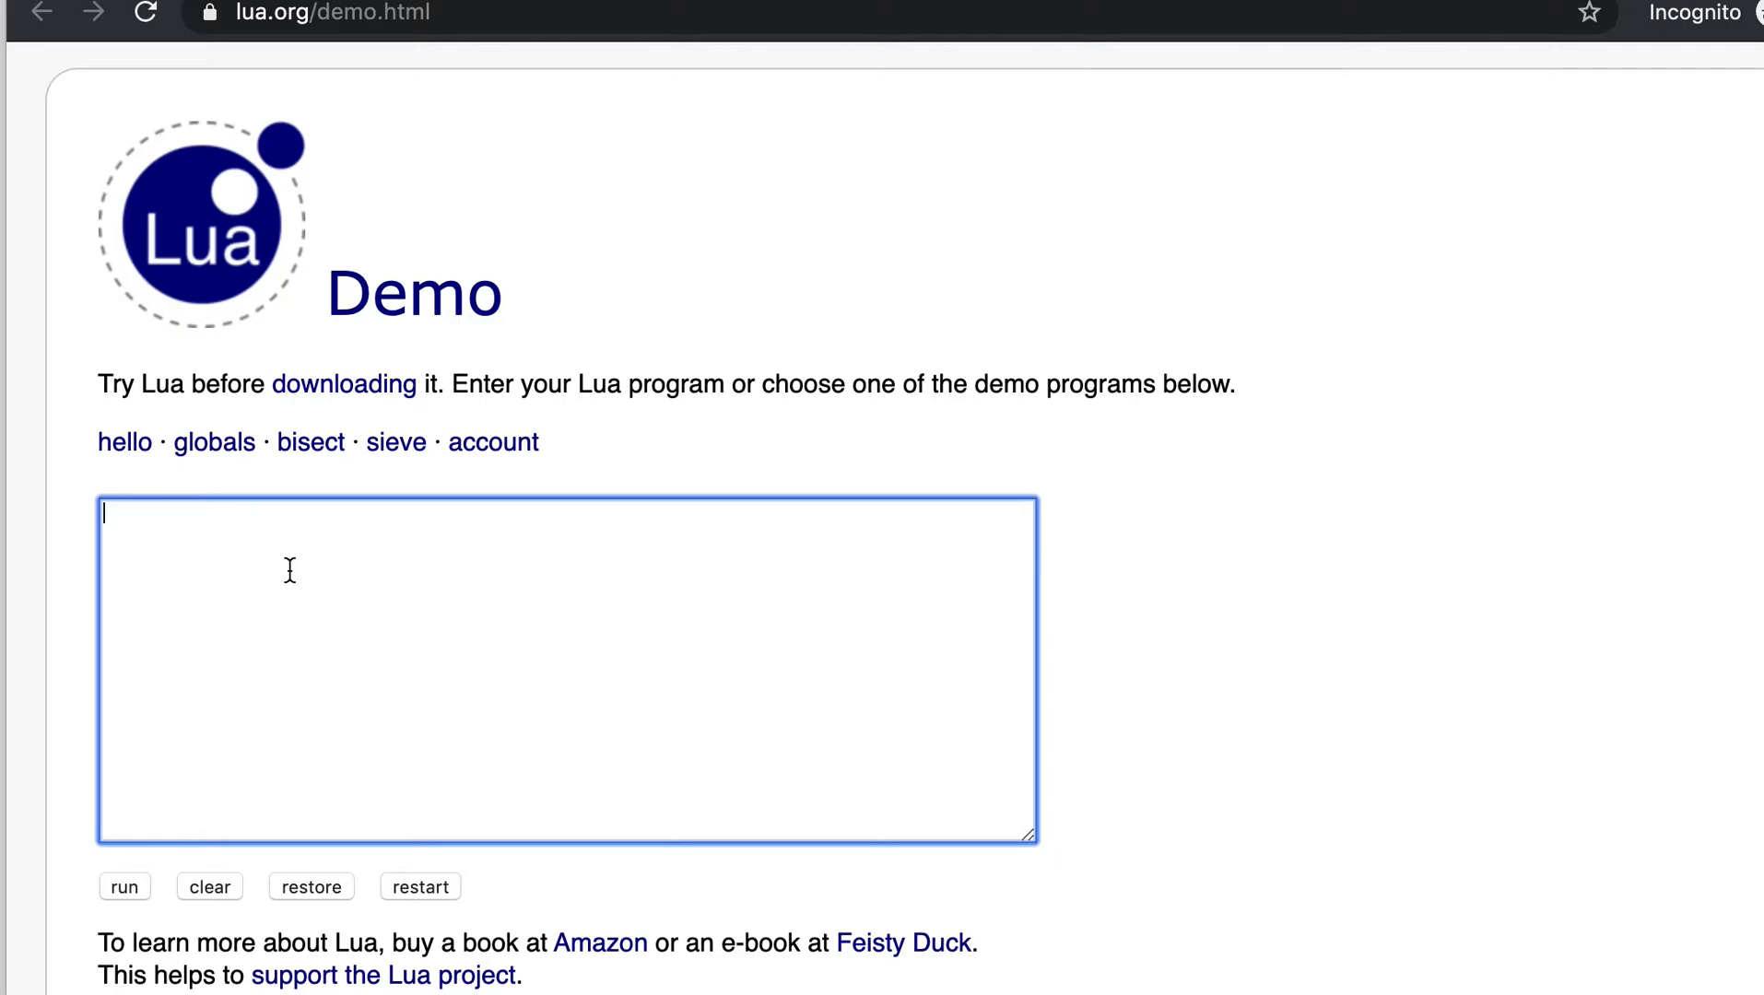
type("print")
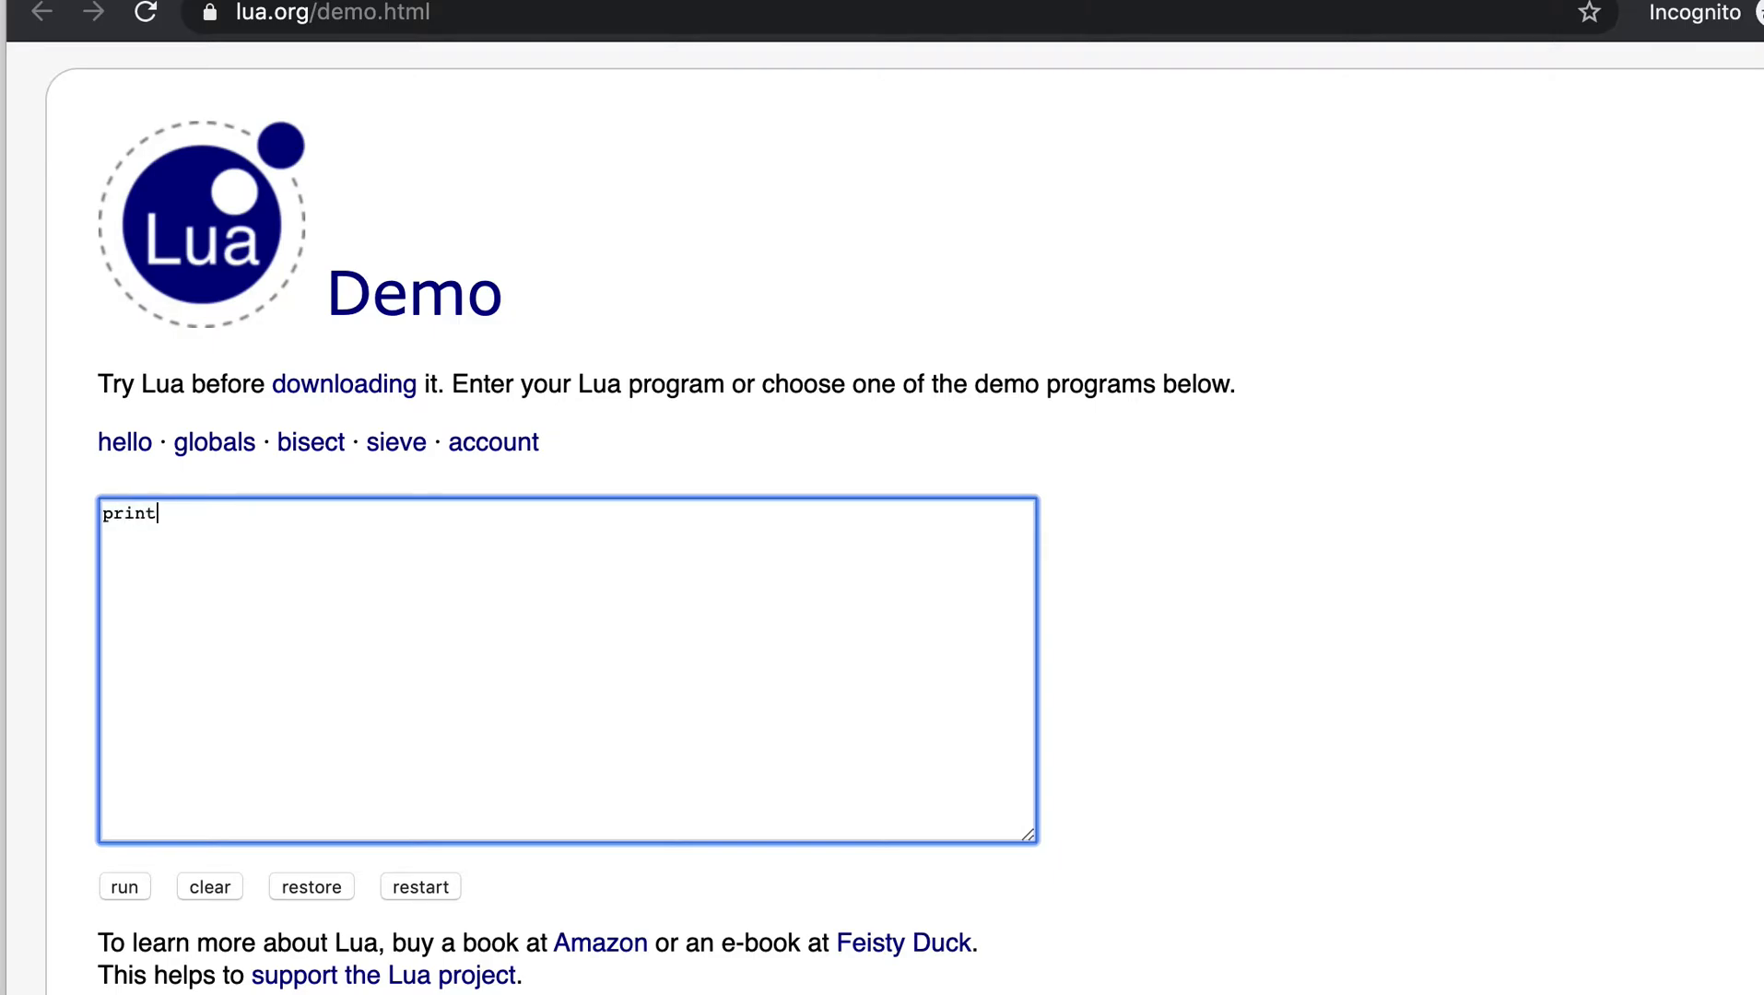
type("(\"")
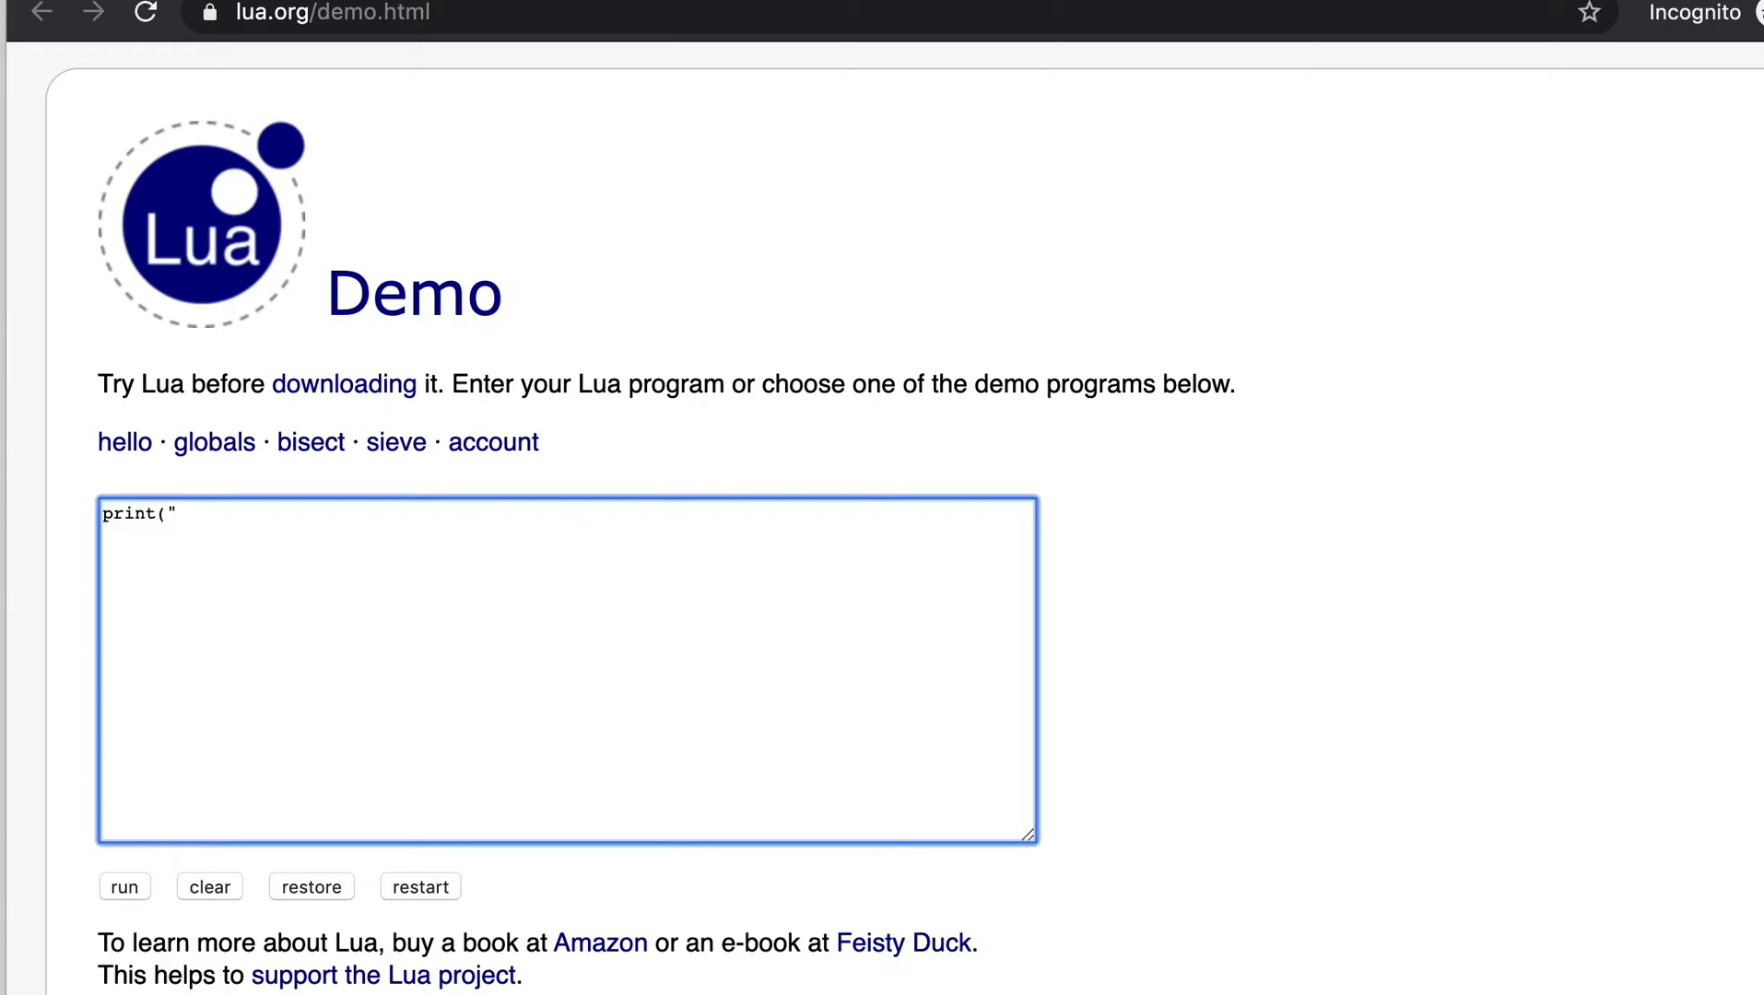
type("hello world")
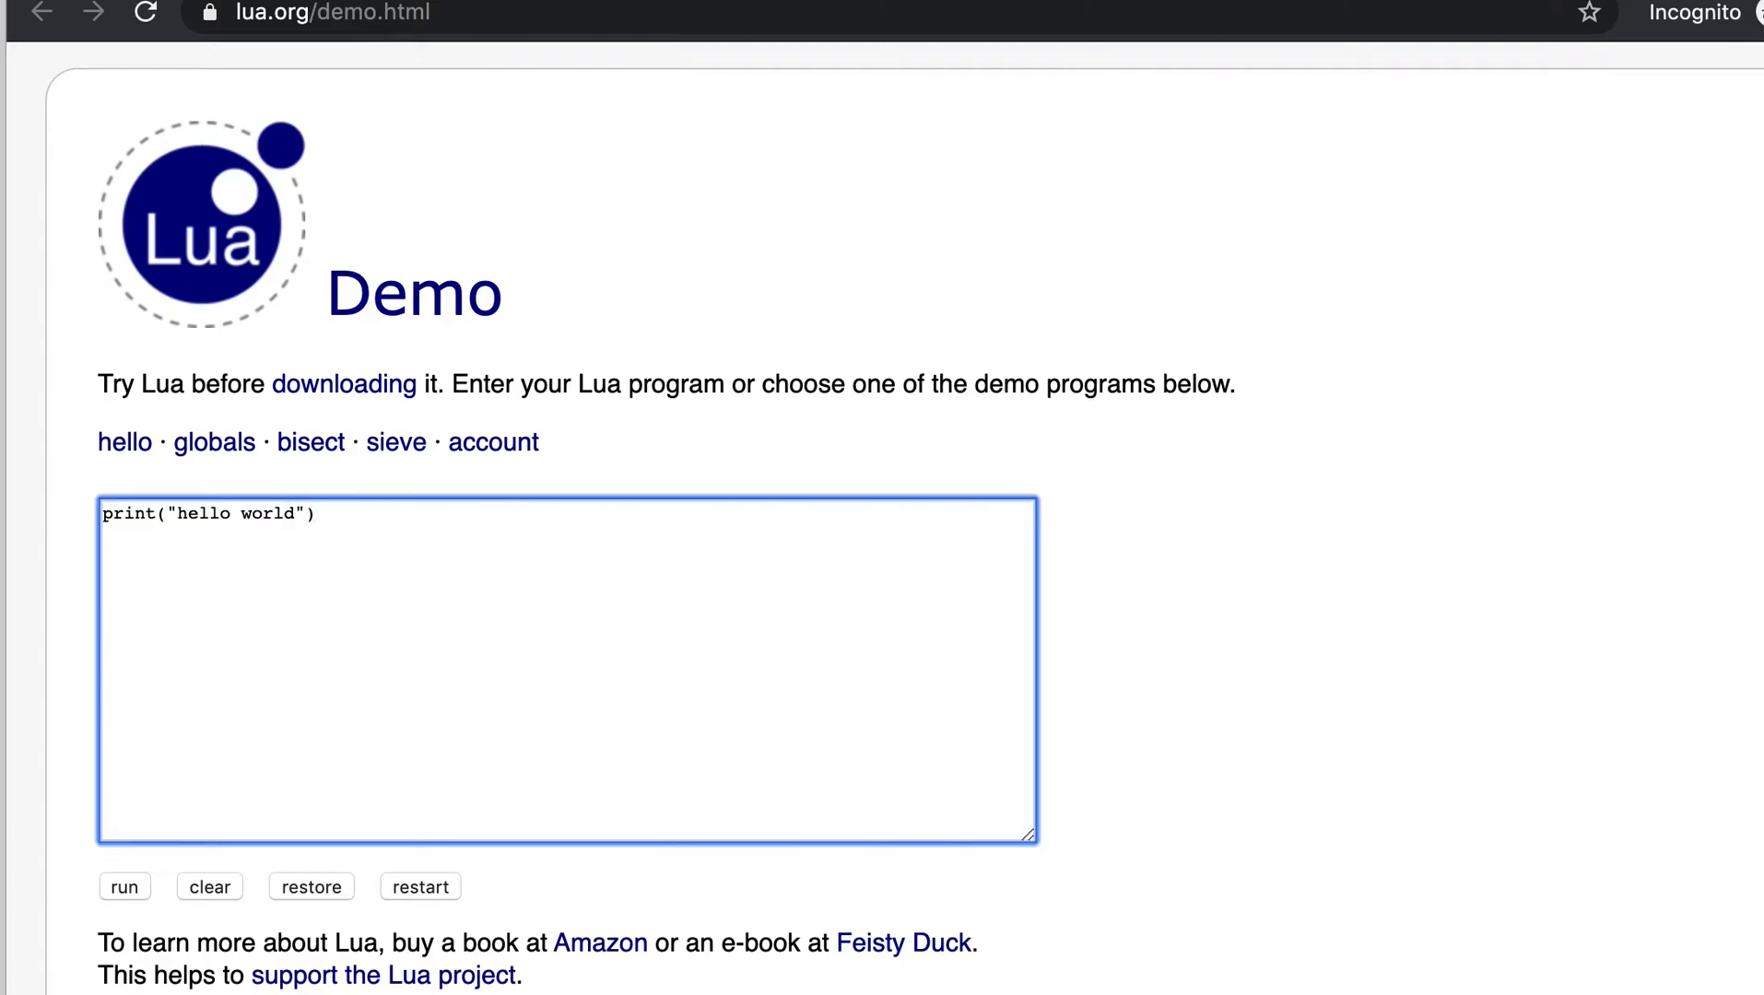
mouse_move(343, 529)
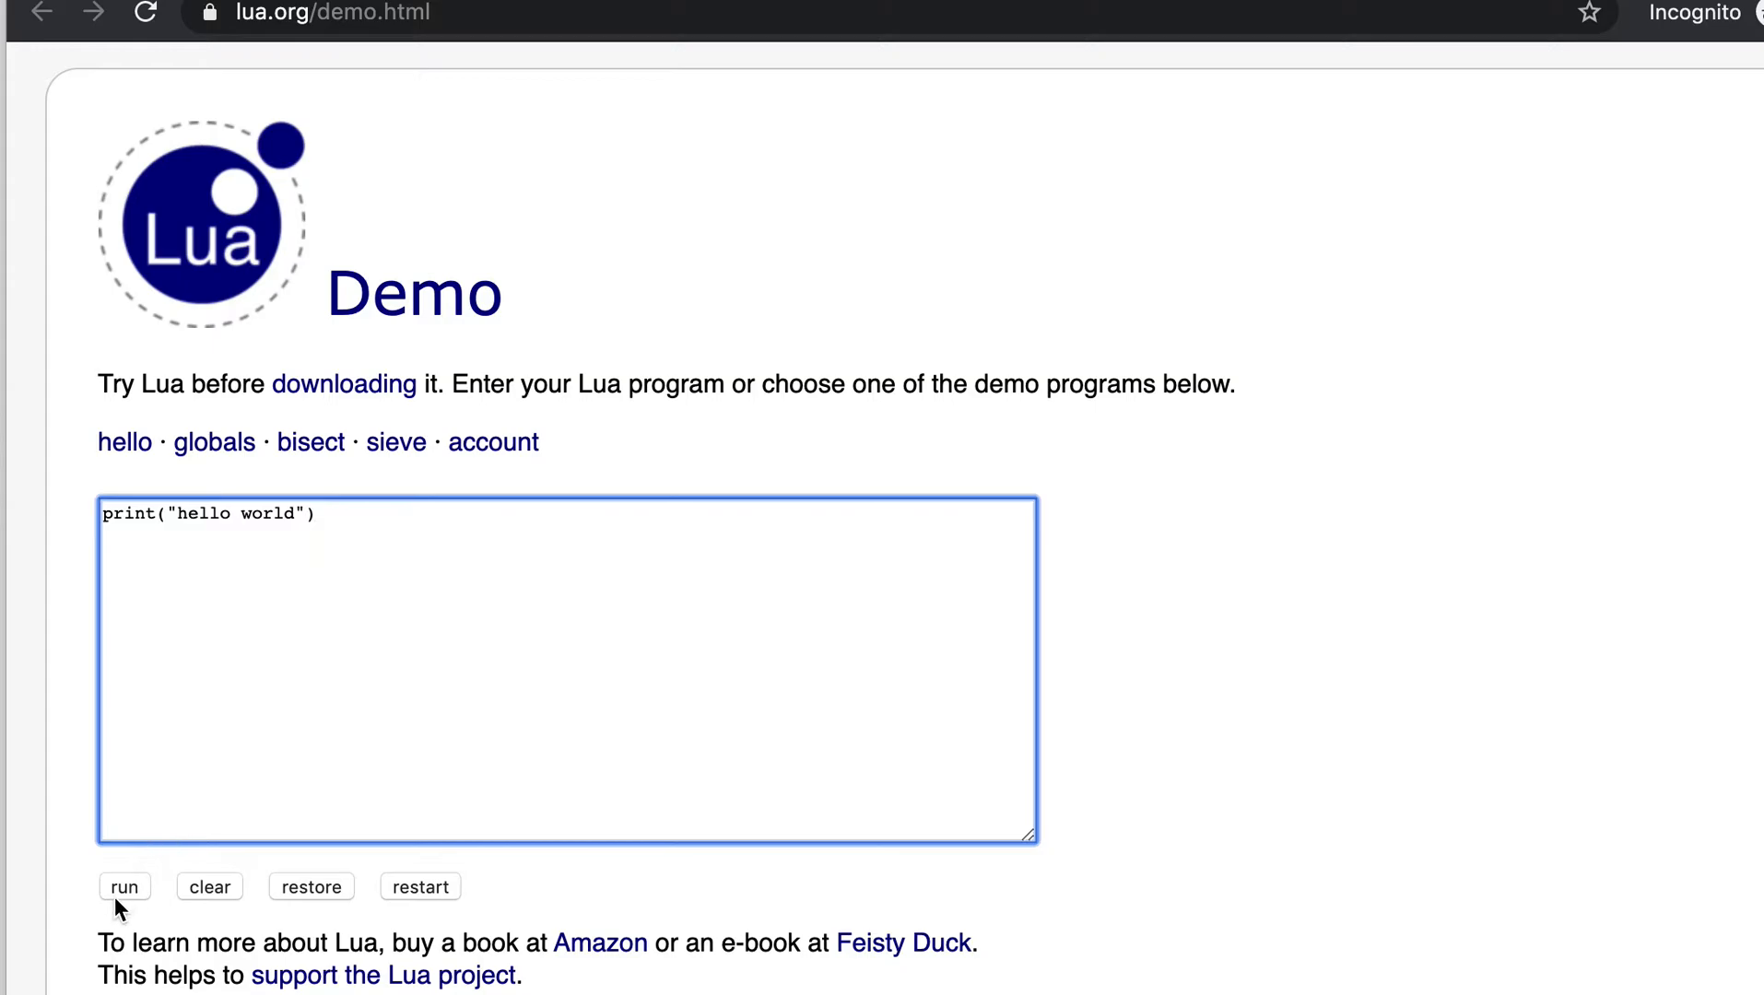
Step: Run the hello world program so the results page with its Output section loads
left_click(123, 886)
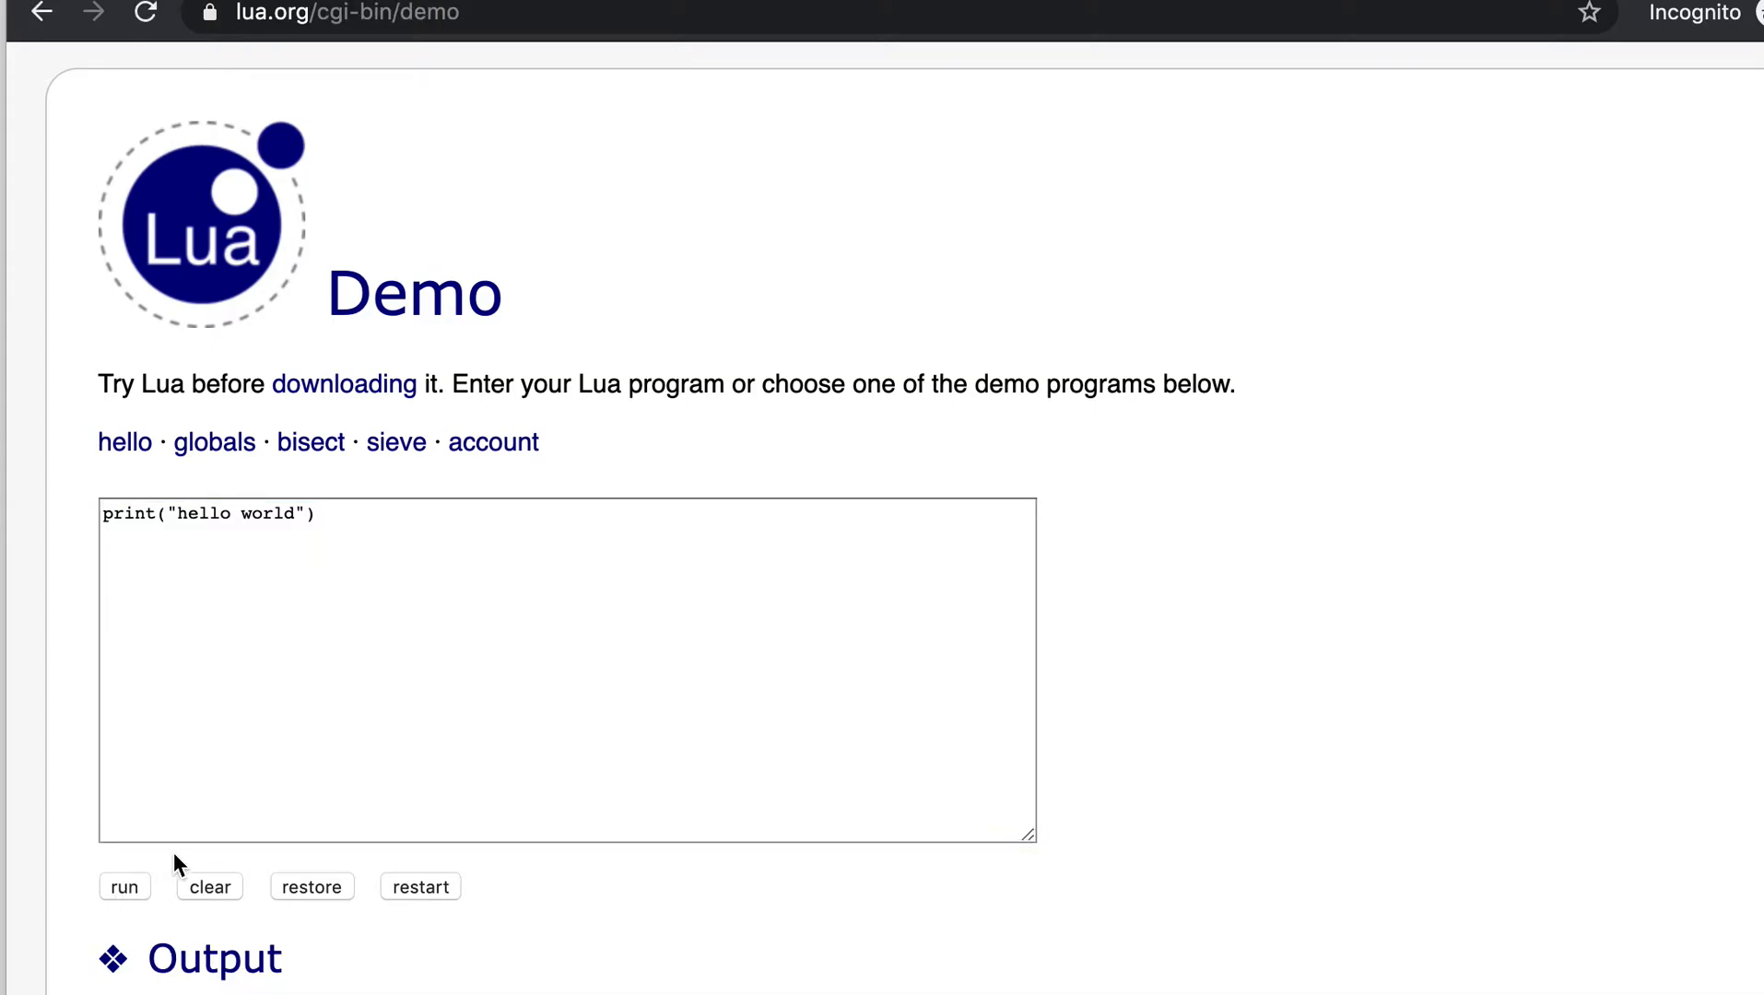
left_click(123, 887)
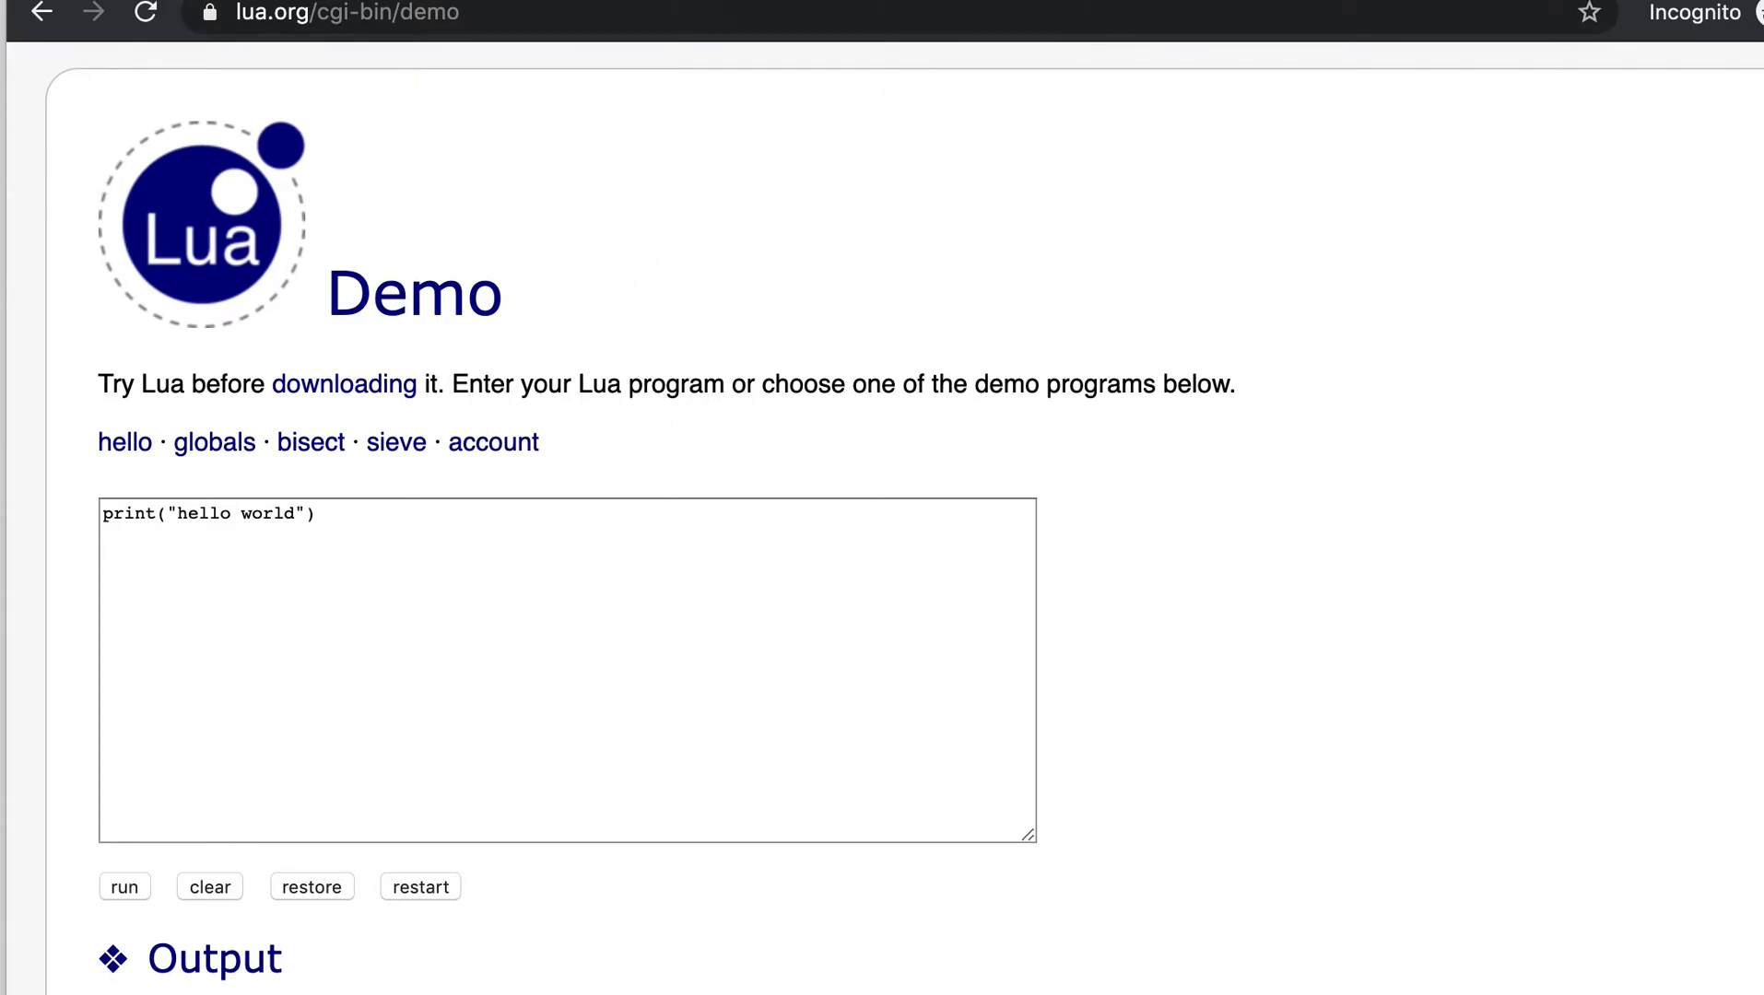
mouse_move(1125, 17)
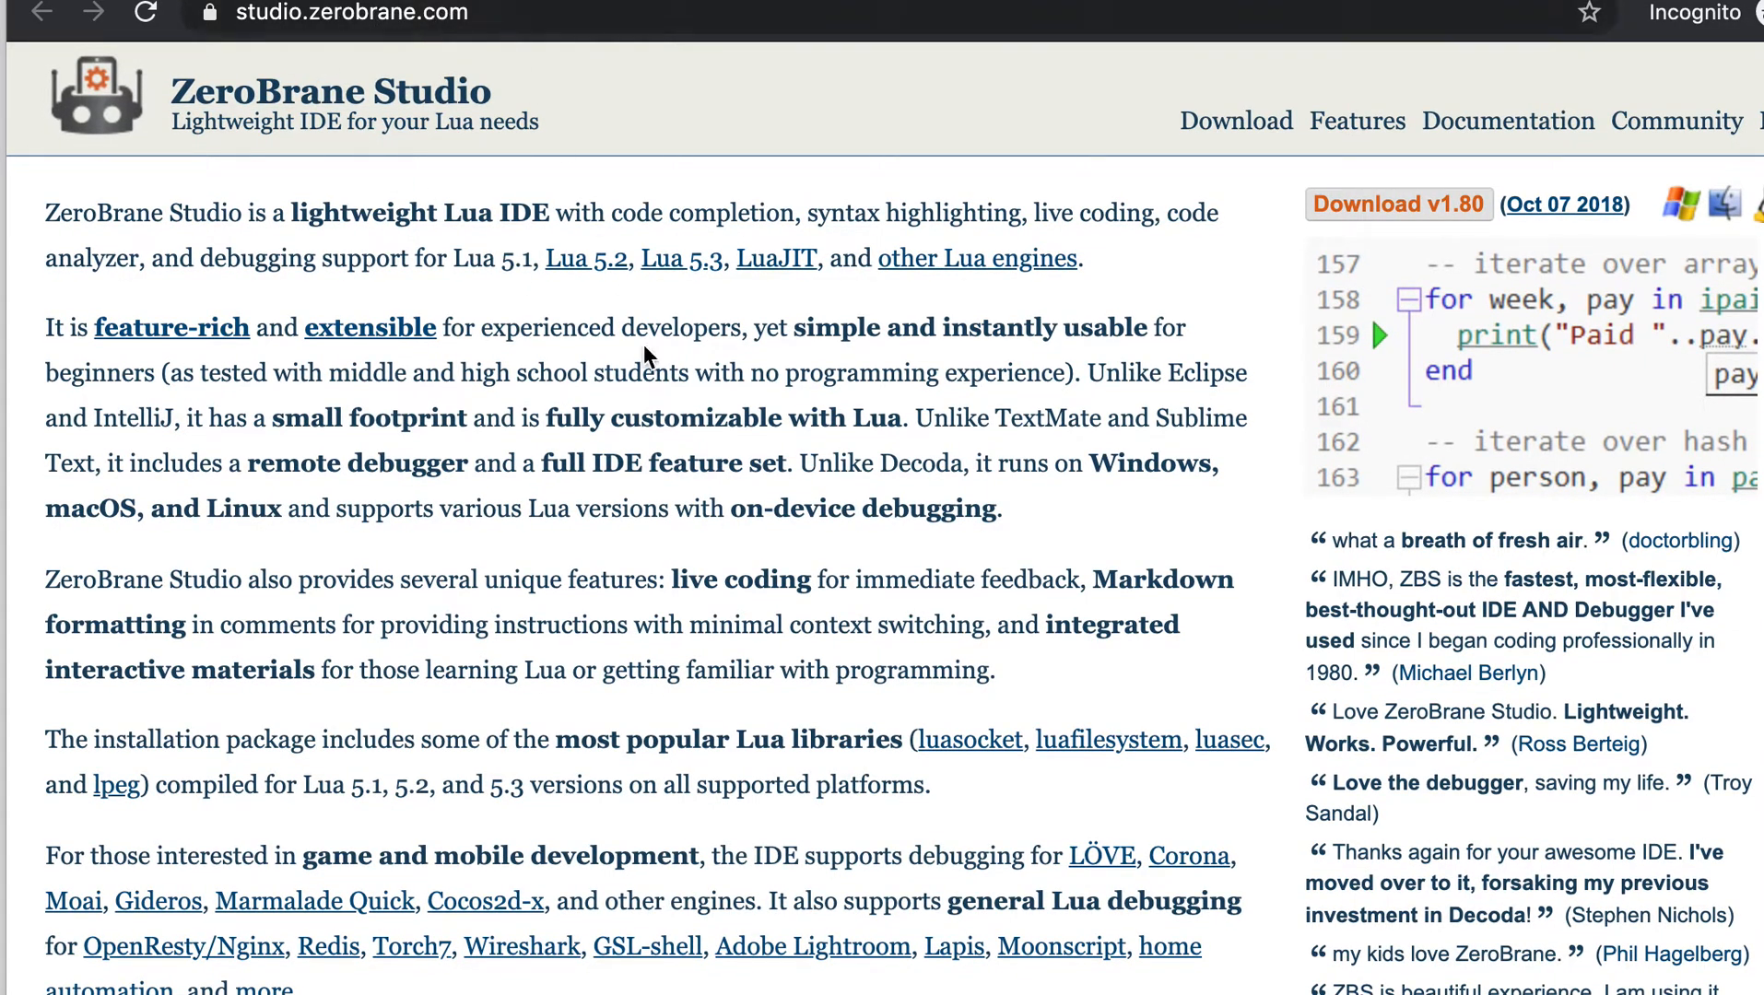
mouse_move(671, 451)
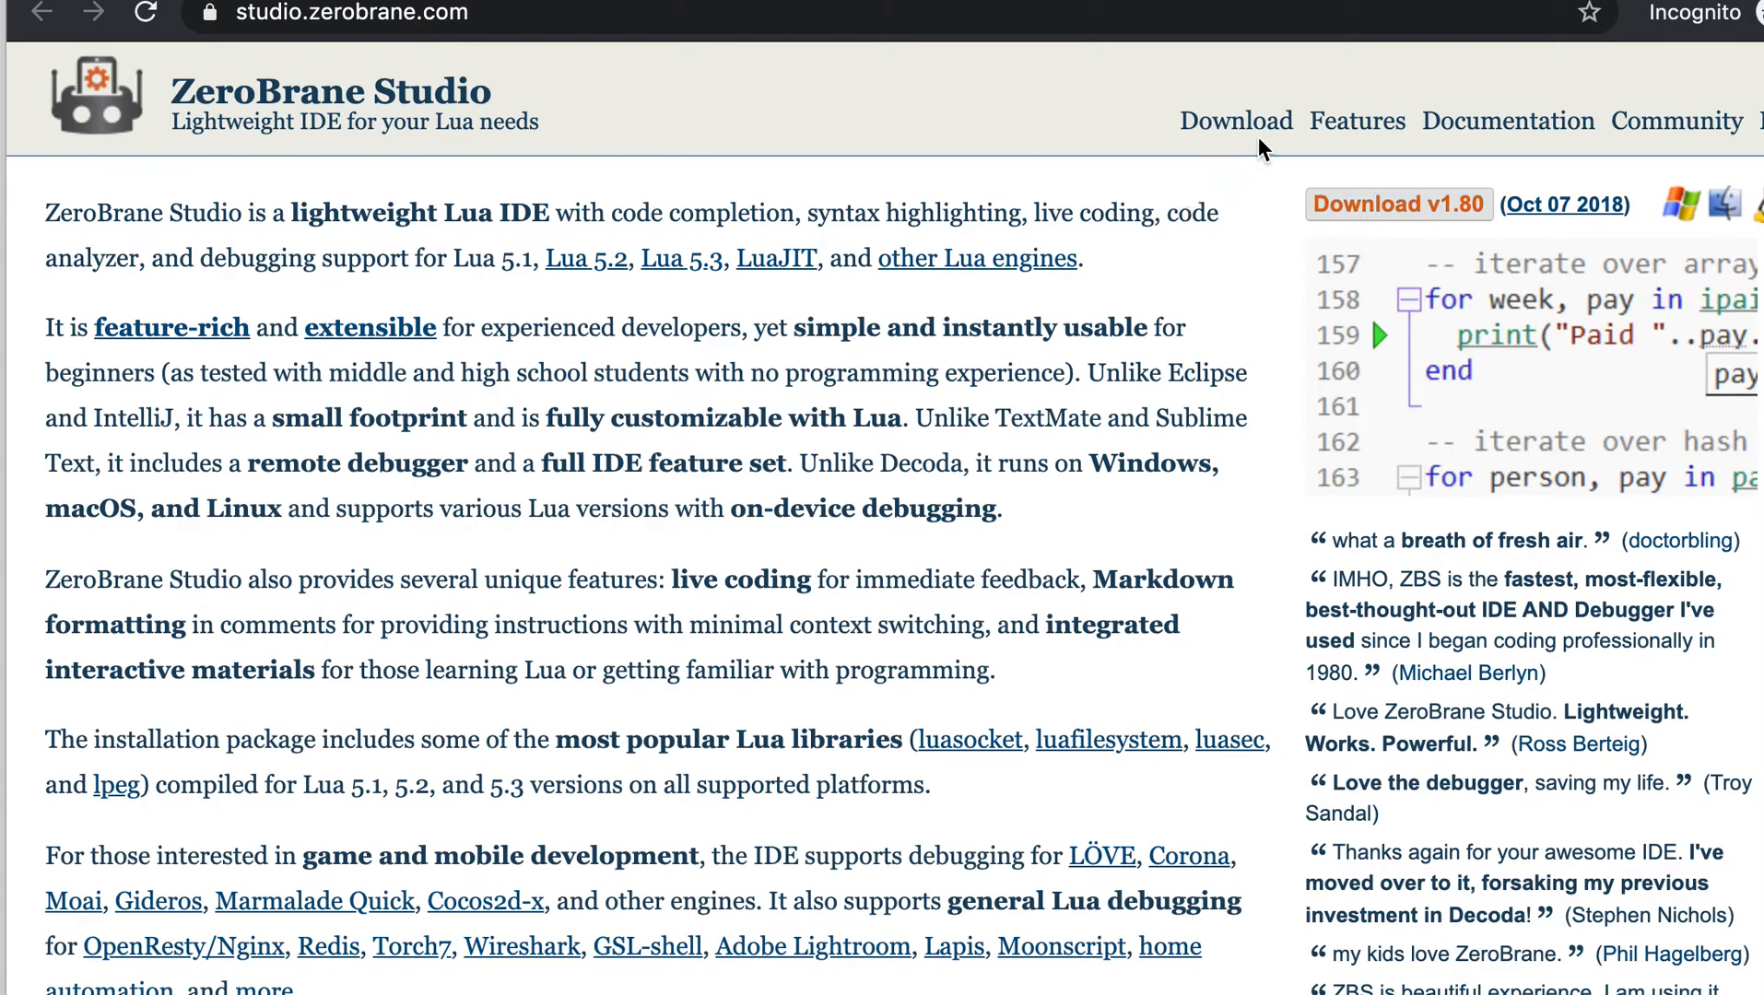
Step: Choose the 'other' amount, skip payment and scroll the v1.80 download page's platform packages
left_click(1235, 120)
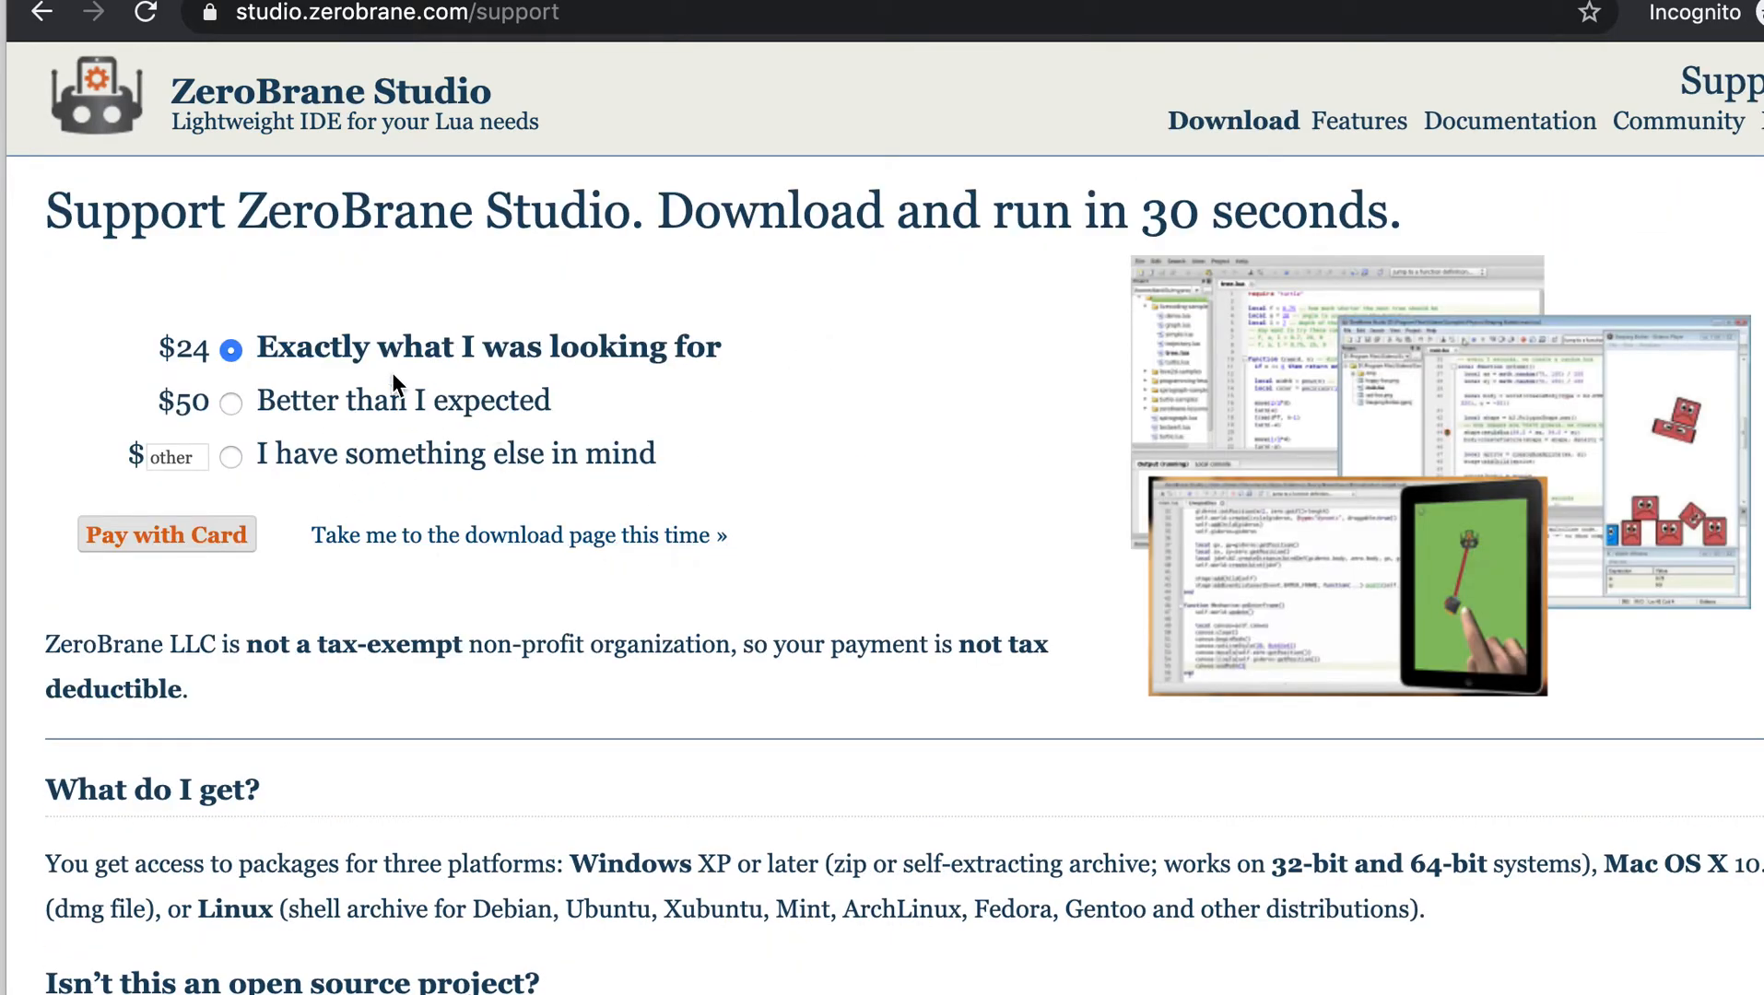
mouse_move(249, 465)
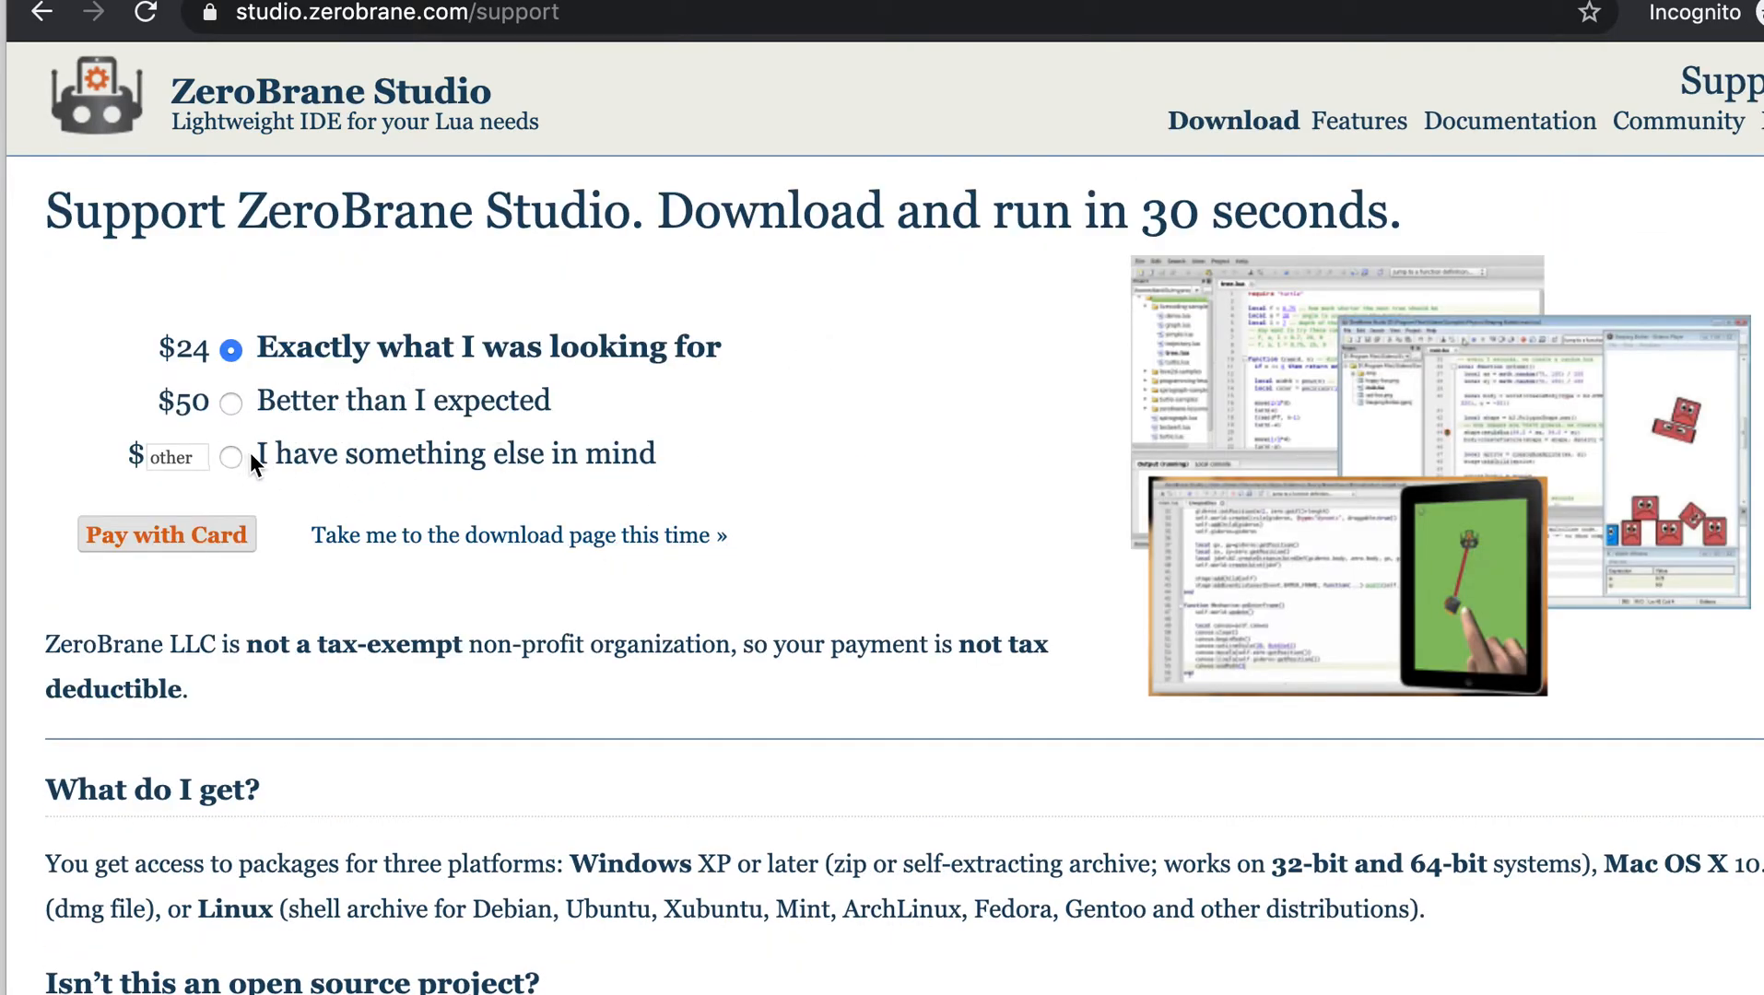
left_click(233, 460)
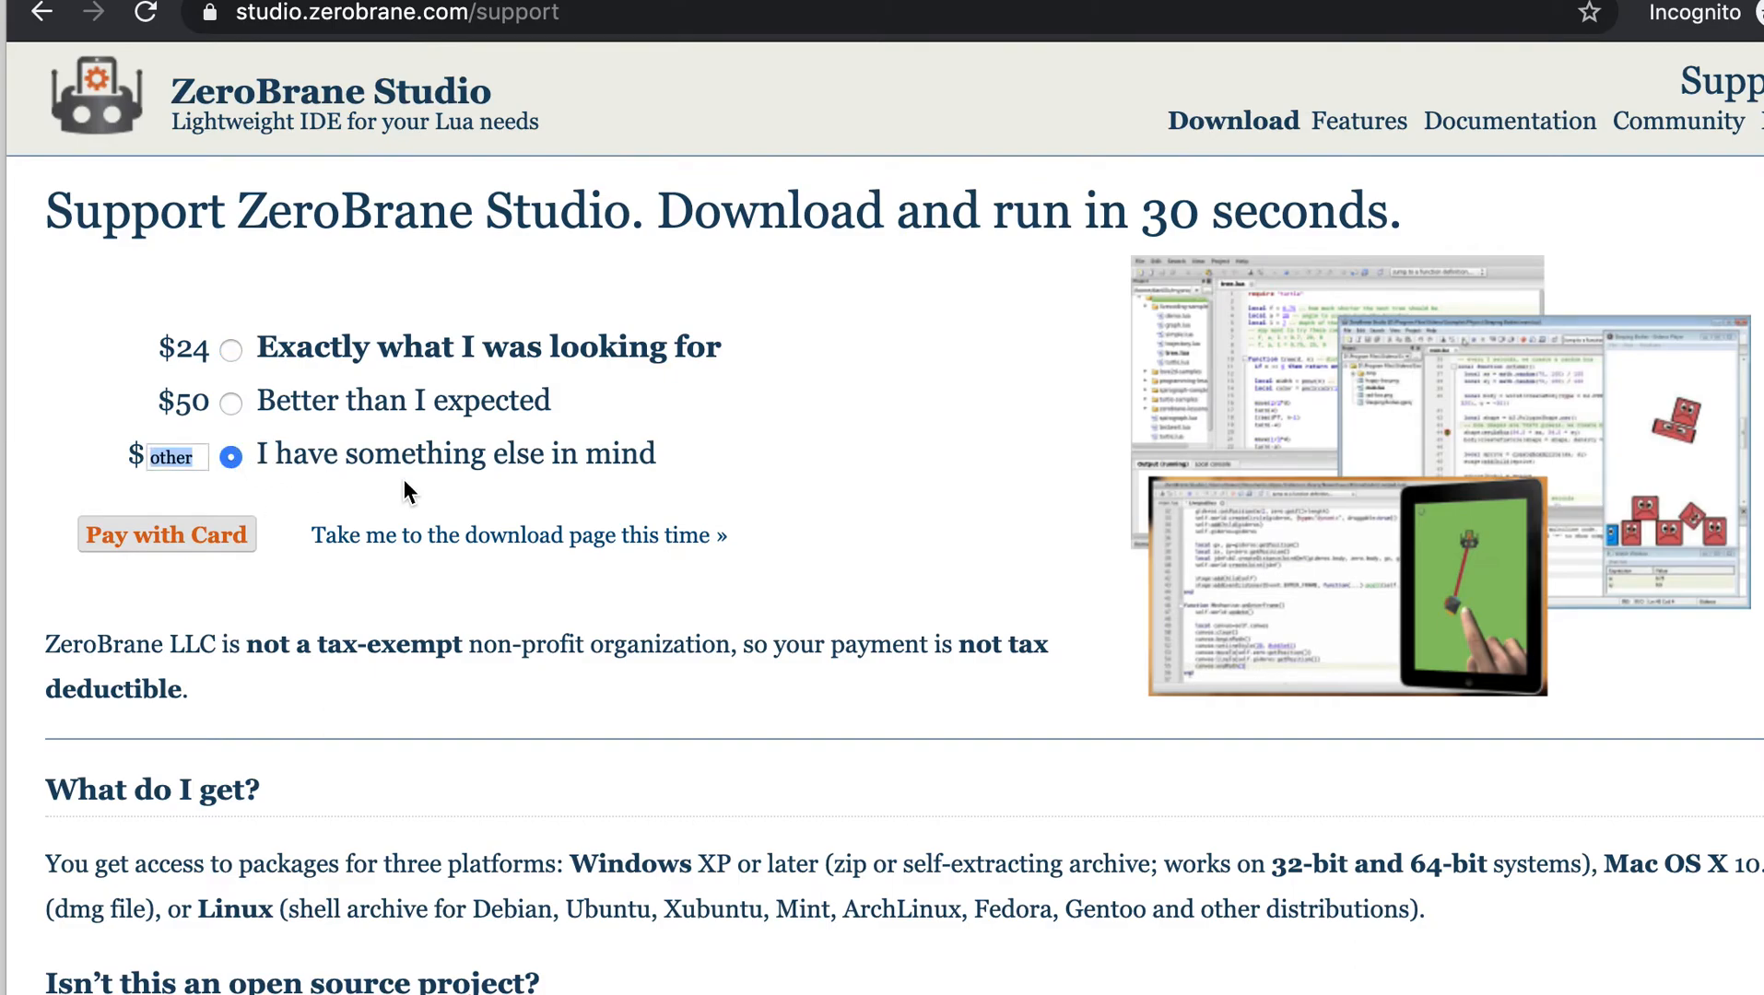
left_click(516, 534)
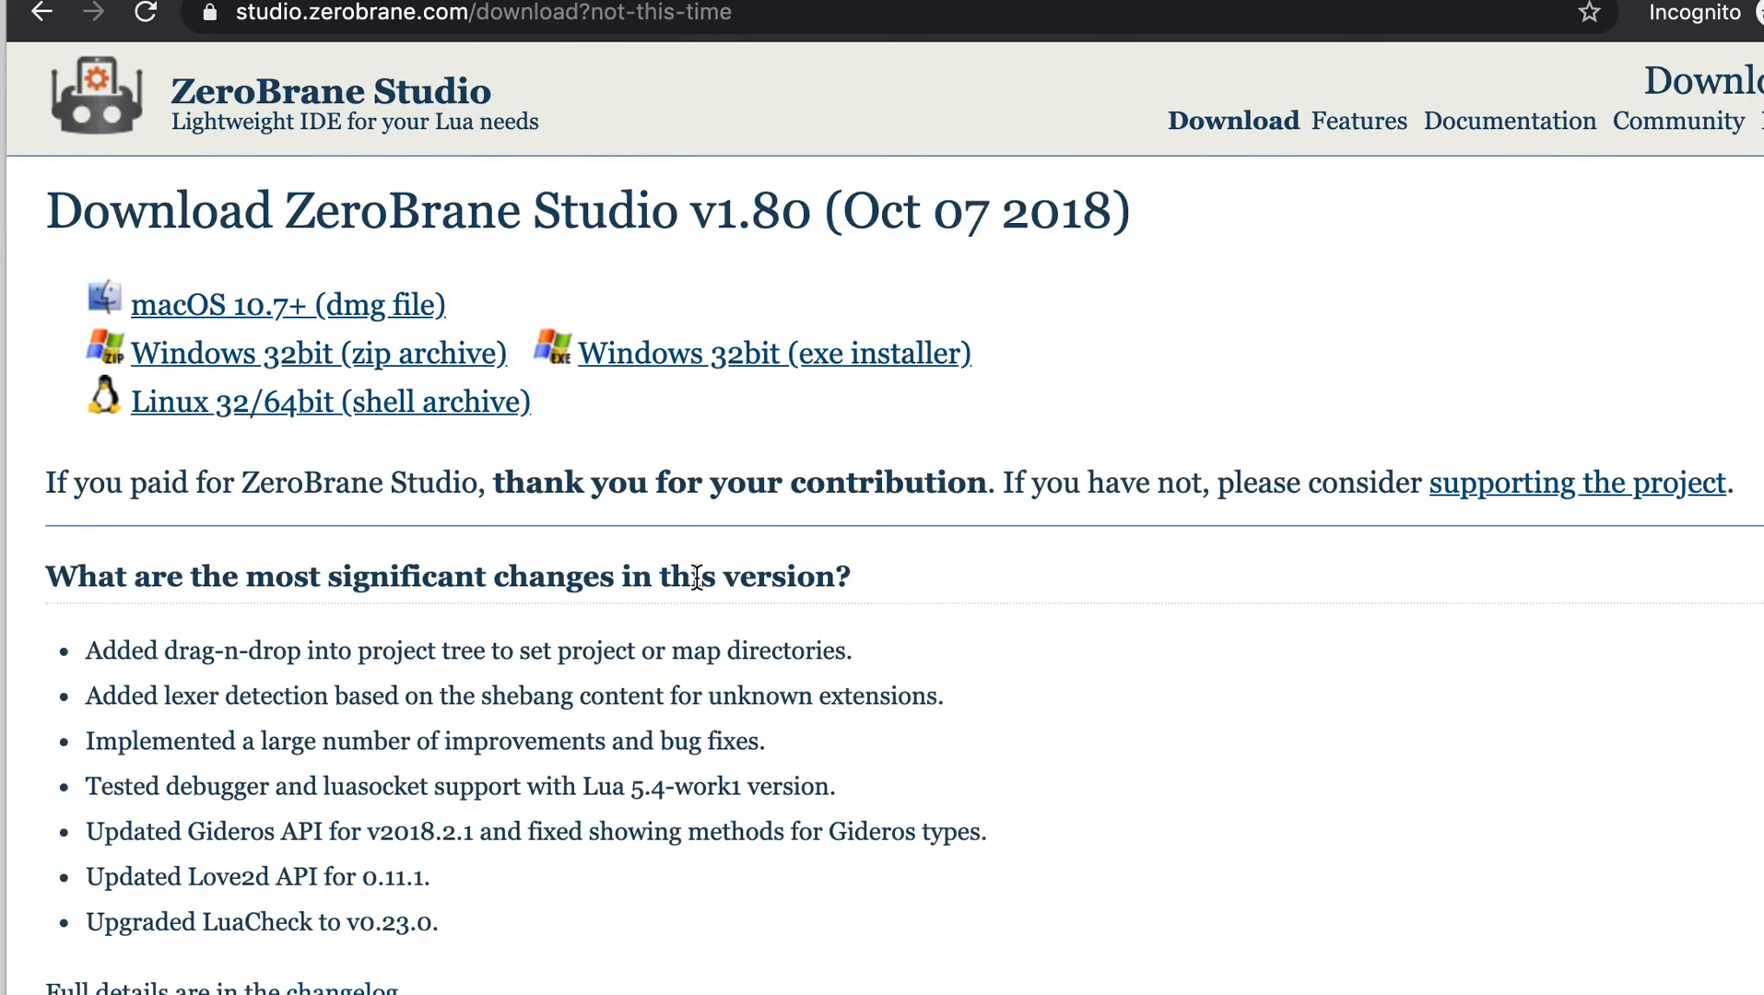
scroll("down", 3)
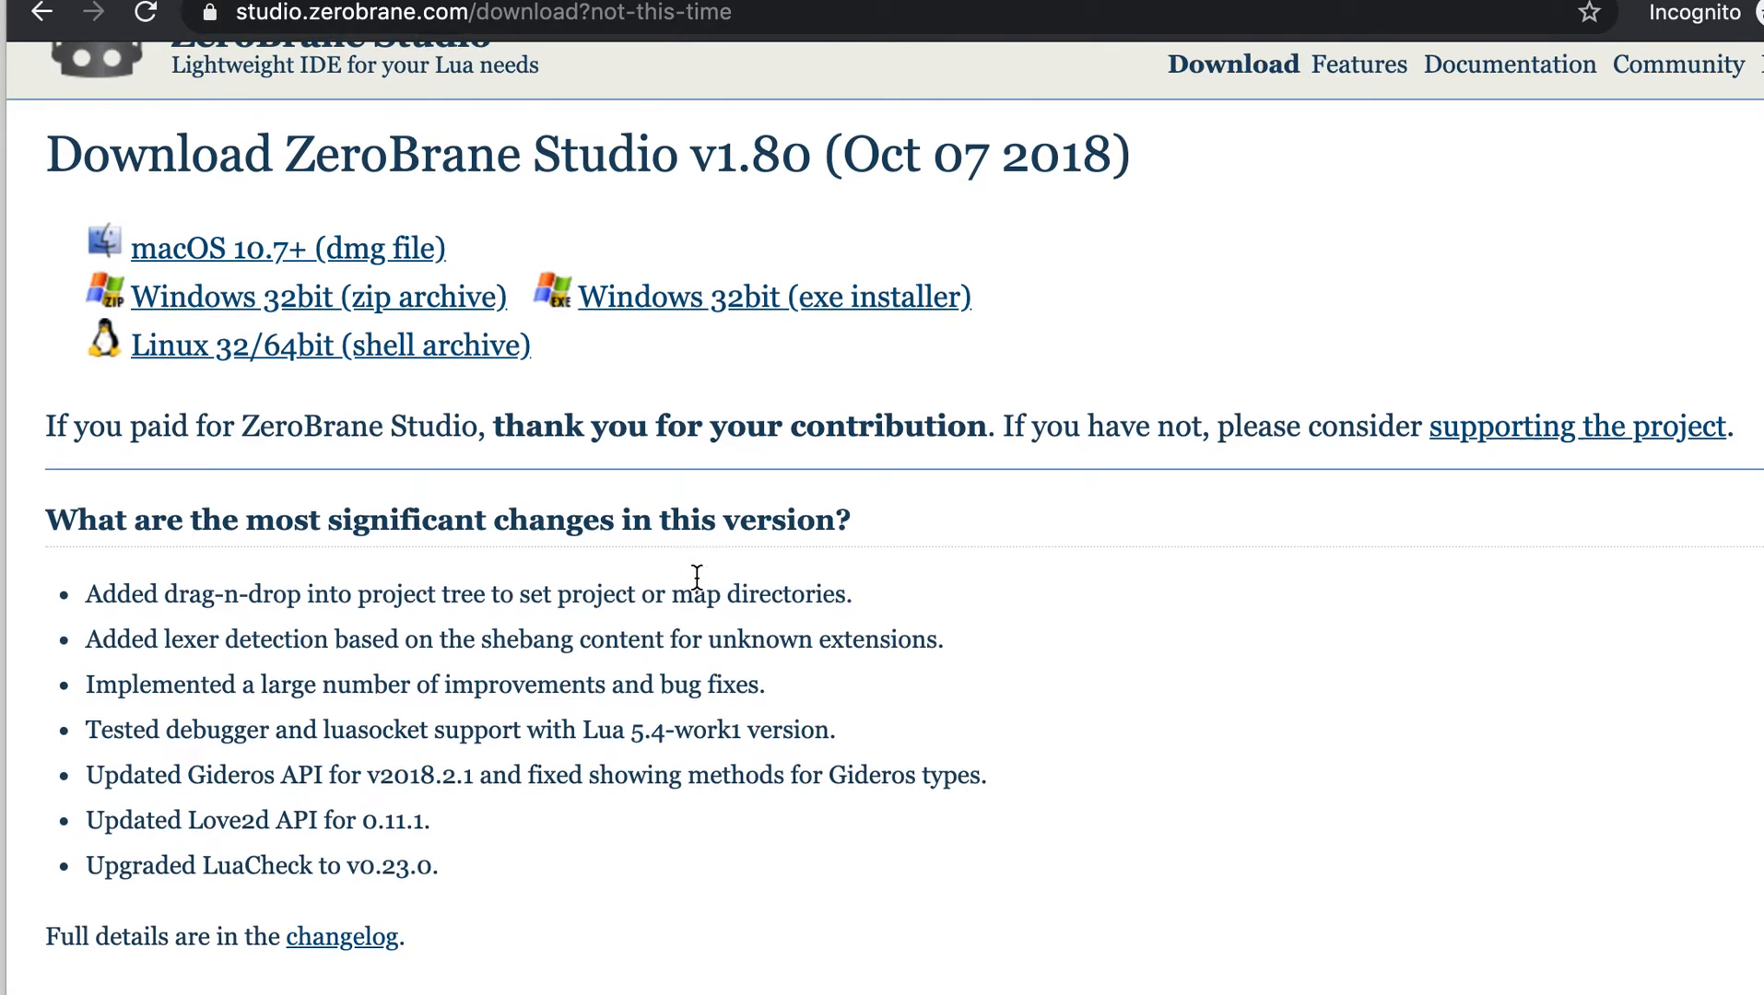
scroll("down", 3)
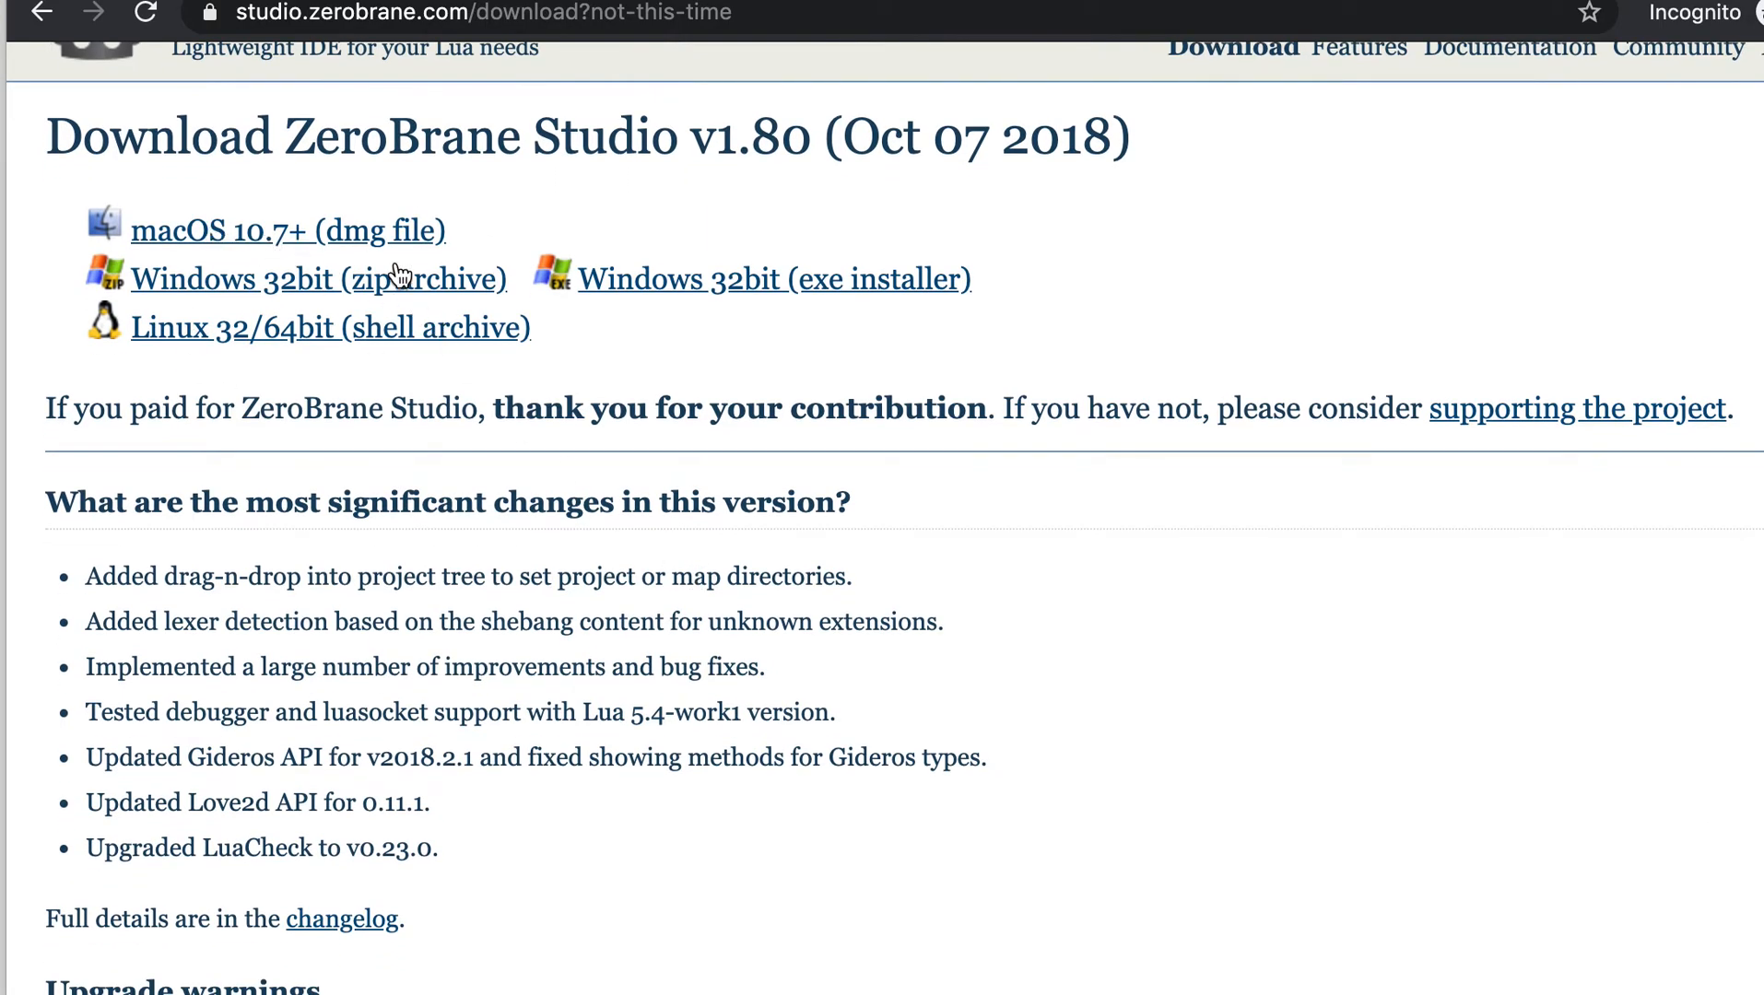
mouse_move(280, 389)
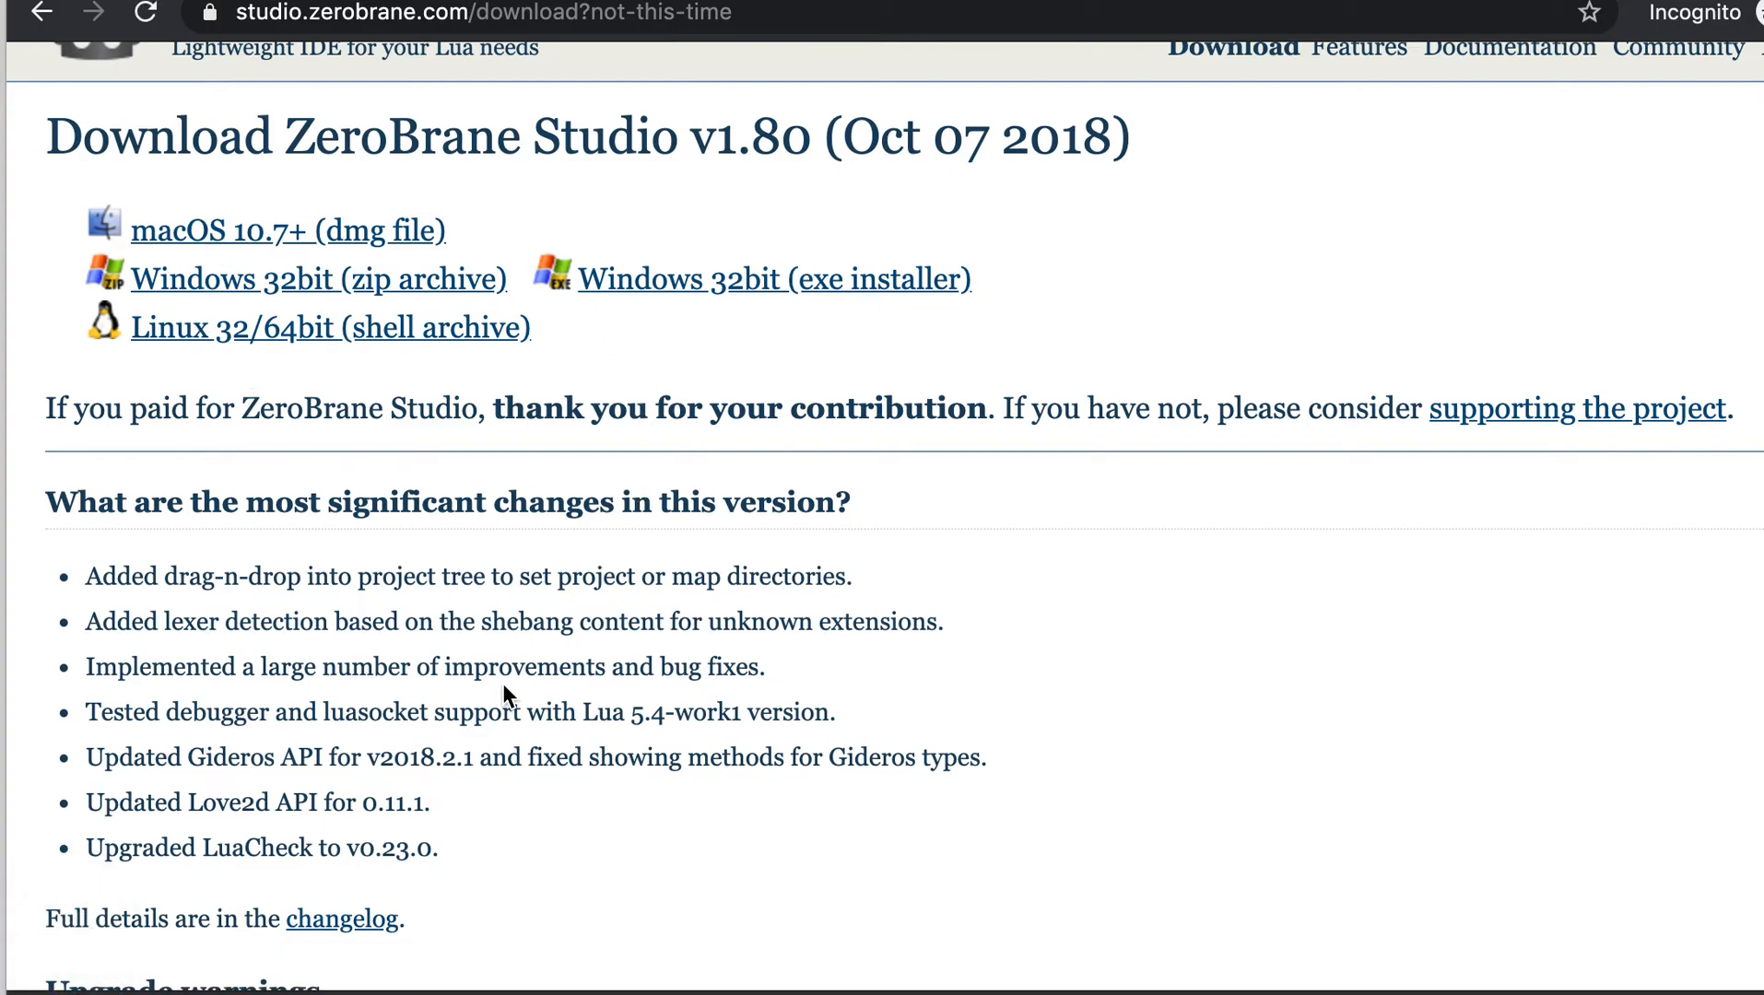
Step: Download the macOS dmg, copy ZeroBraneStudio into Applications and close the disk image window
left_click(288, 229)
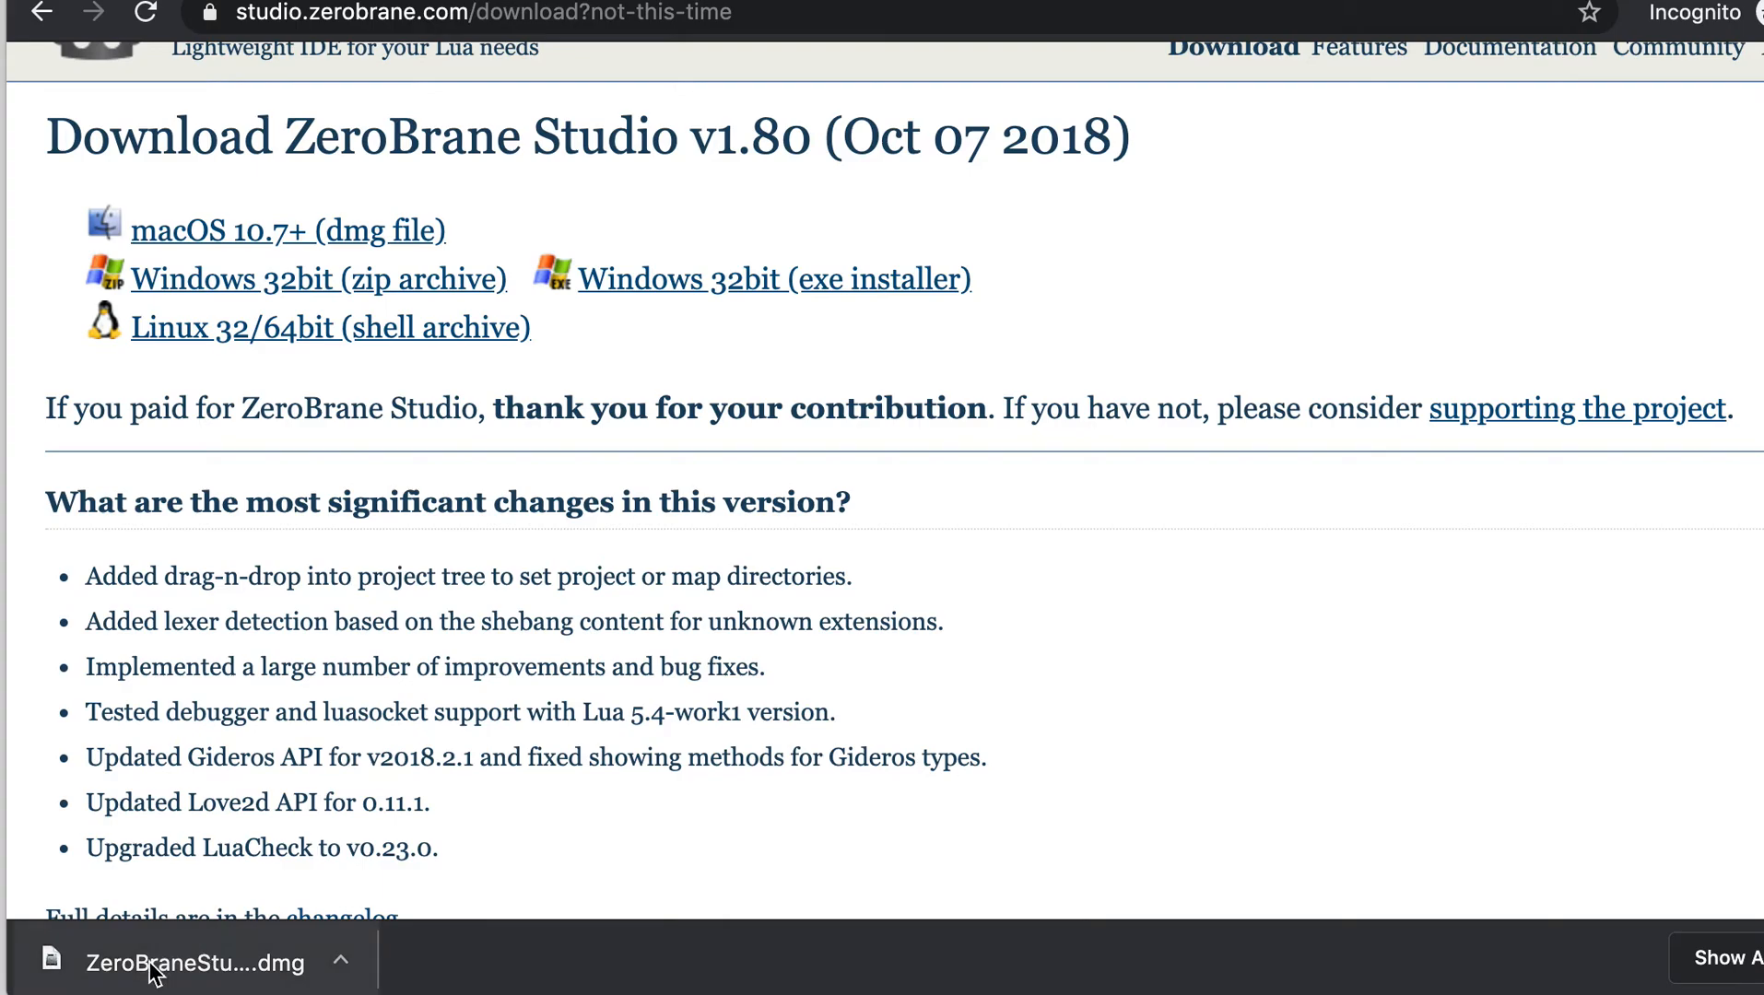
left_click(193, 962)
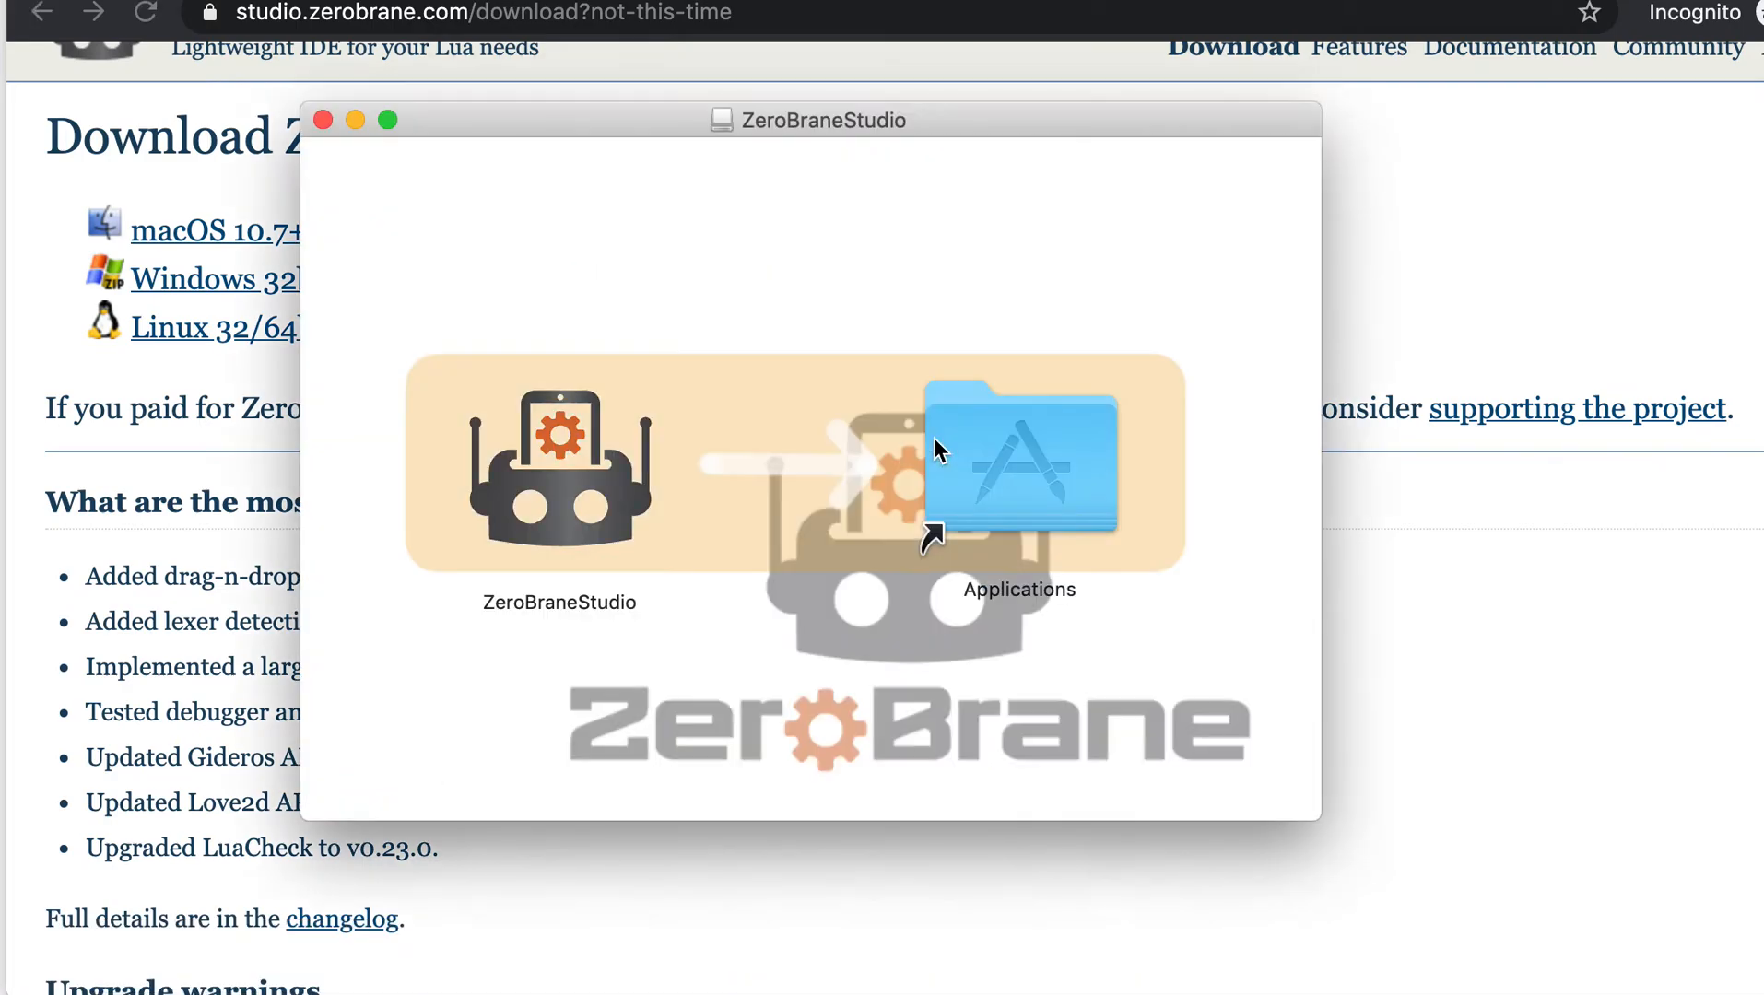
mouse_move(558, 470)
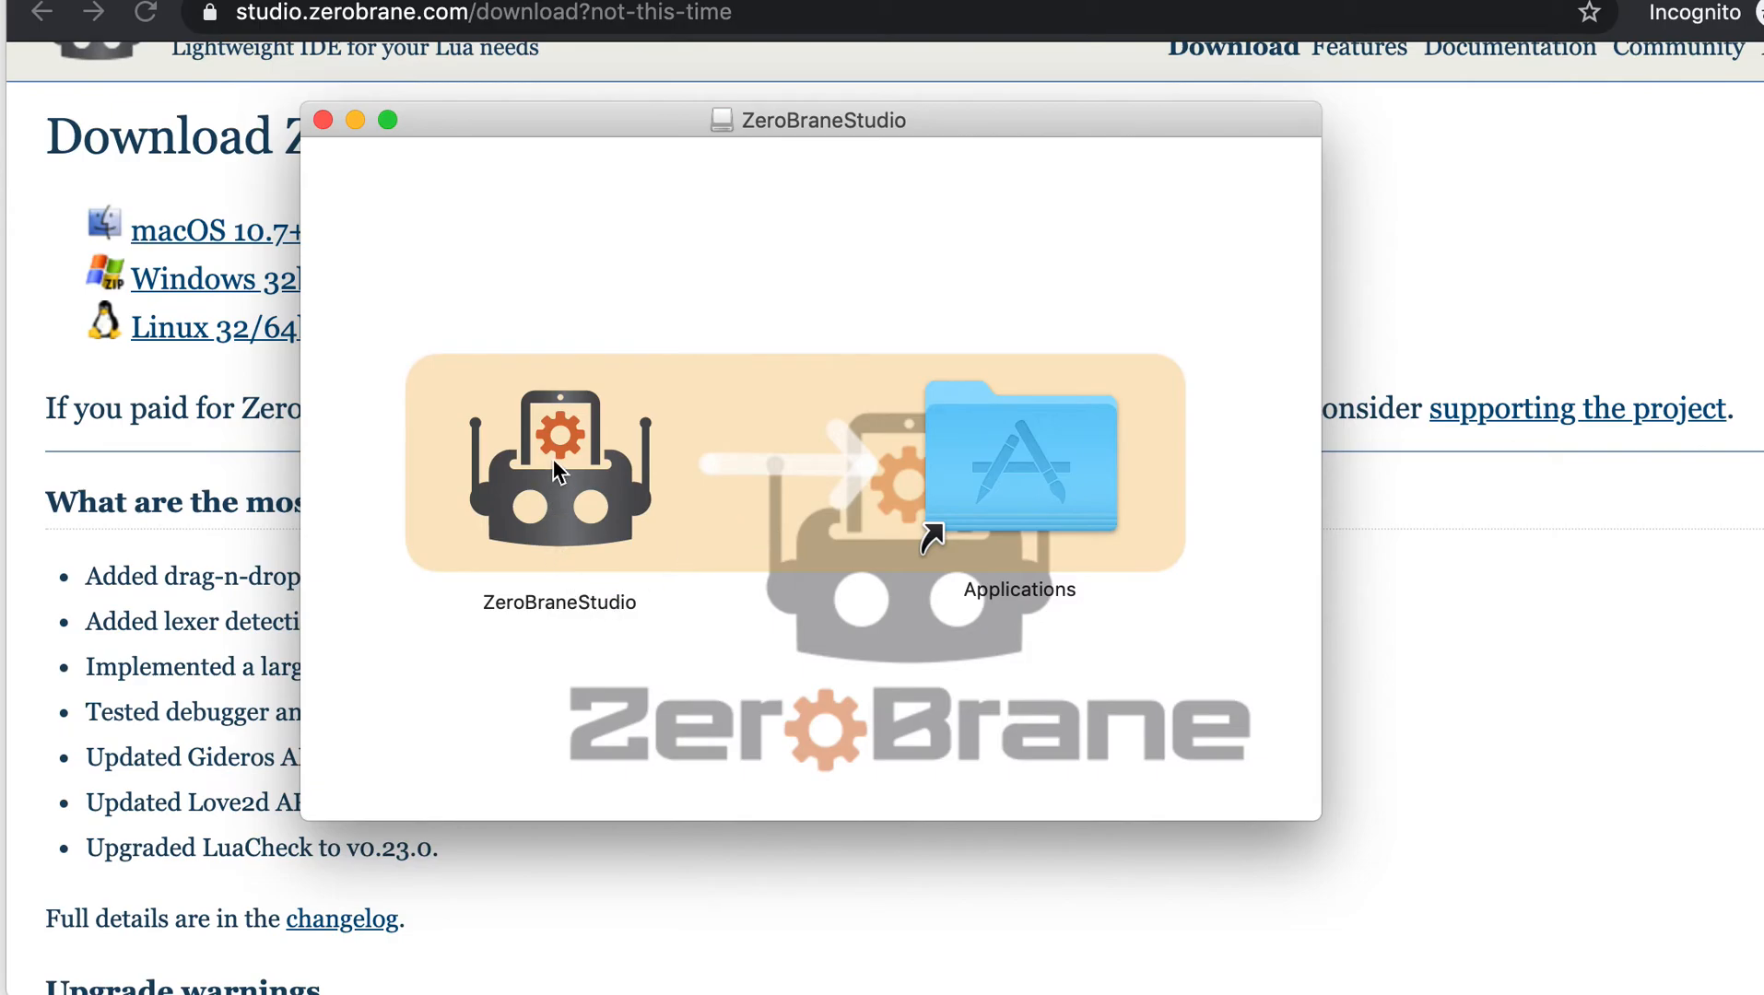
left_click_drag(558, 460, 751, 460)
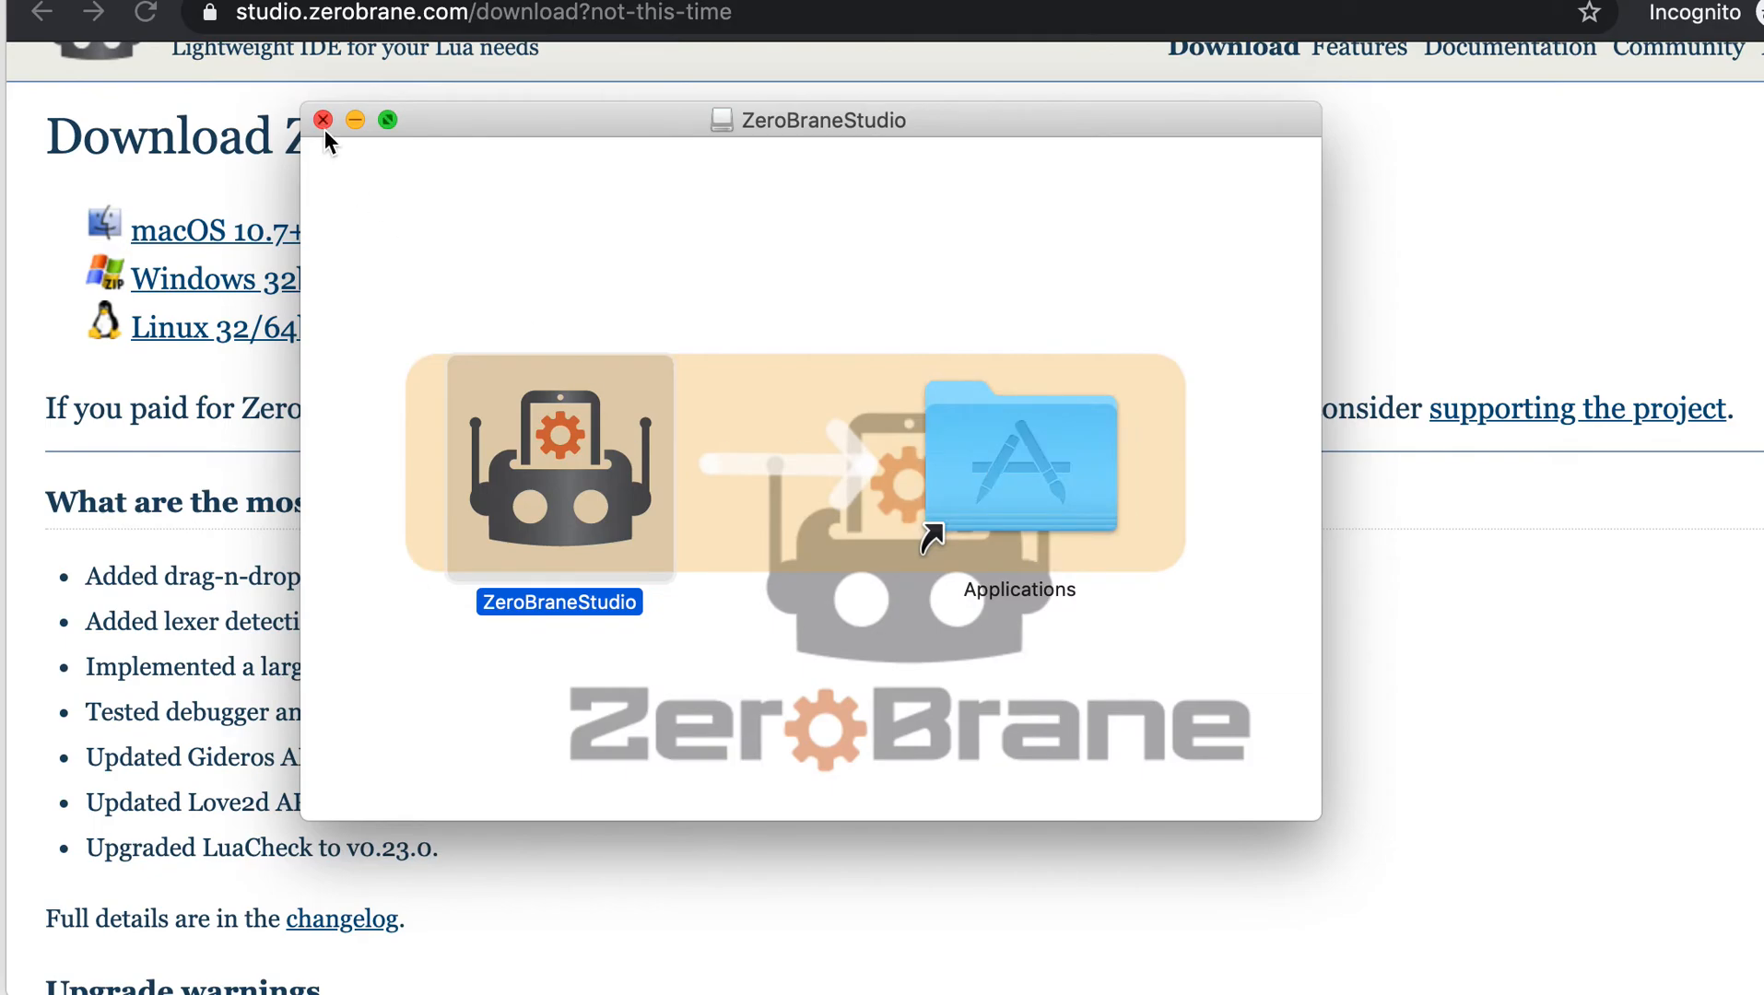
left_click(322, 119)
type("quic")
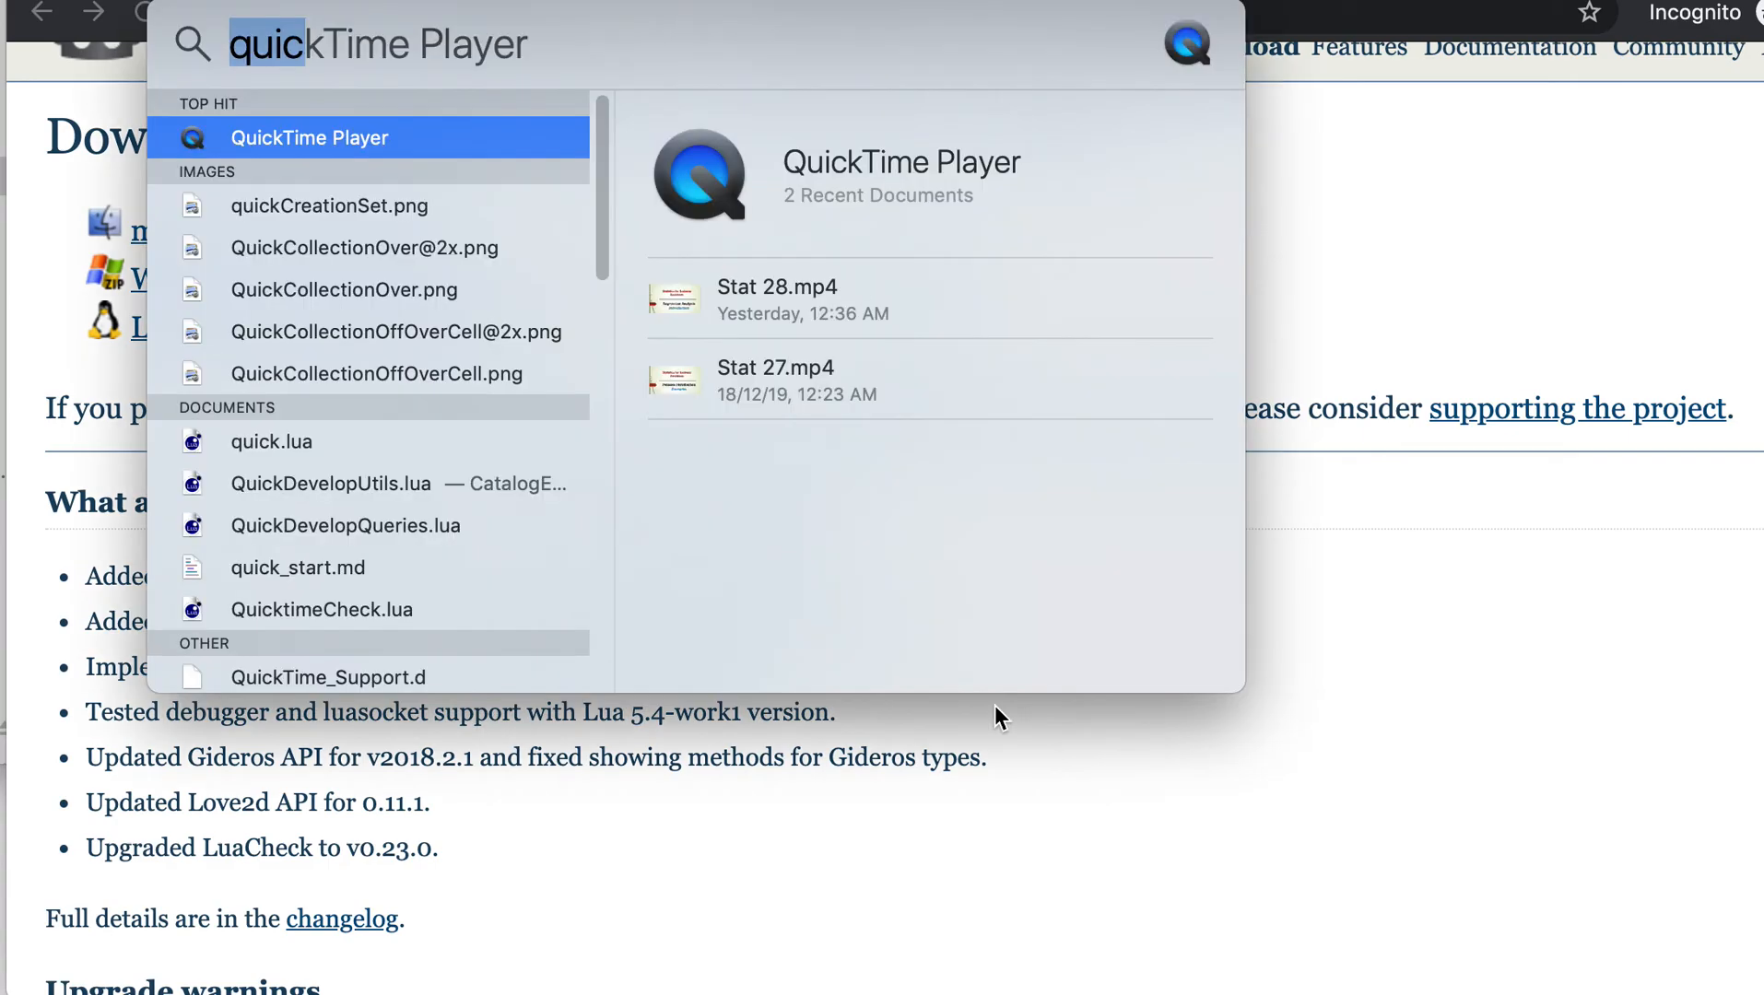
Step: Launch ZeroBraneStudio from Spotlight and approve opening the Internet-downloaded app
key("Escape")
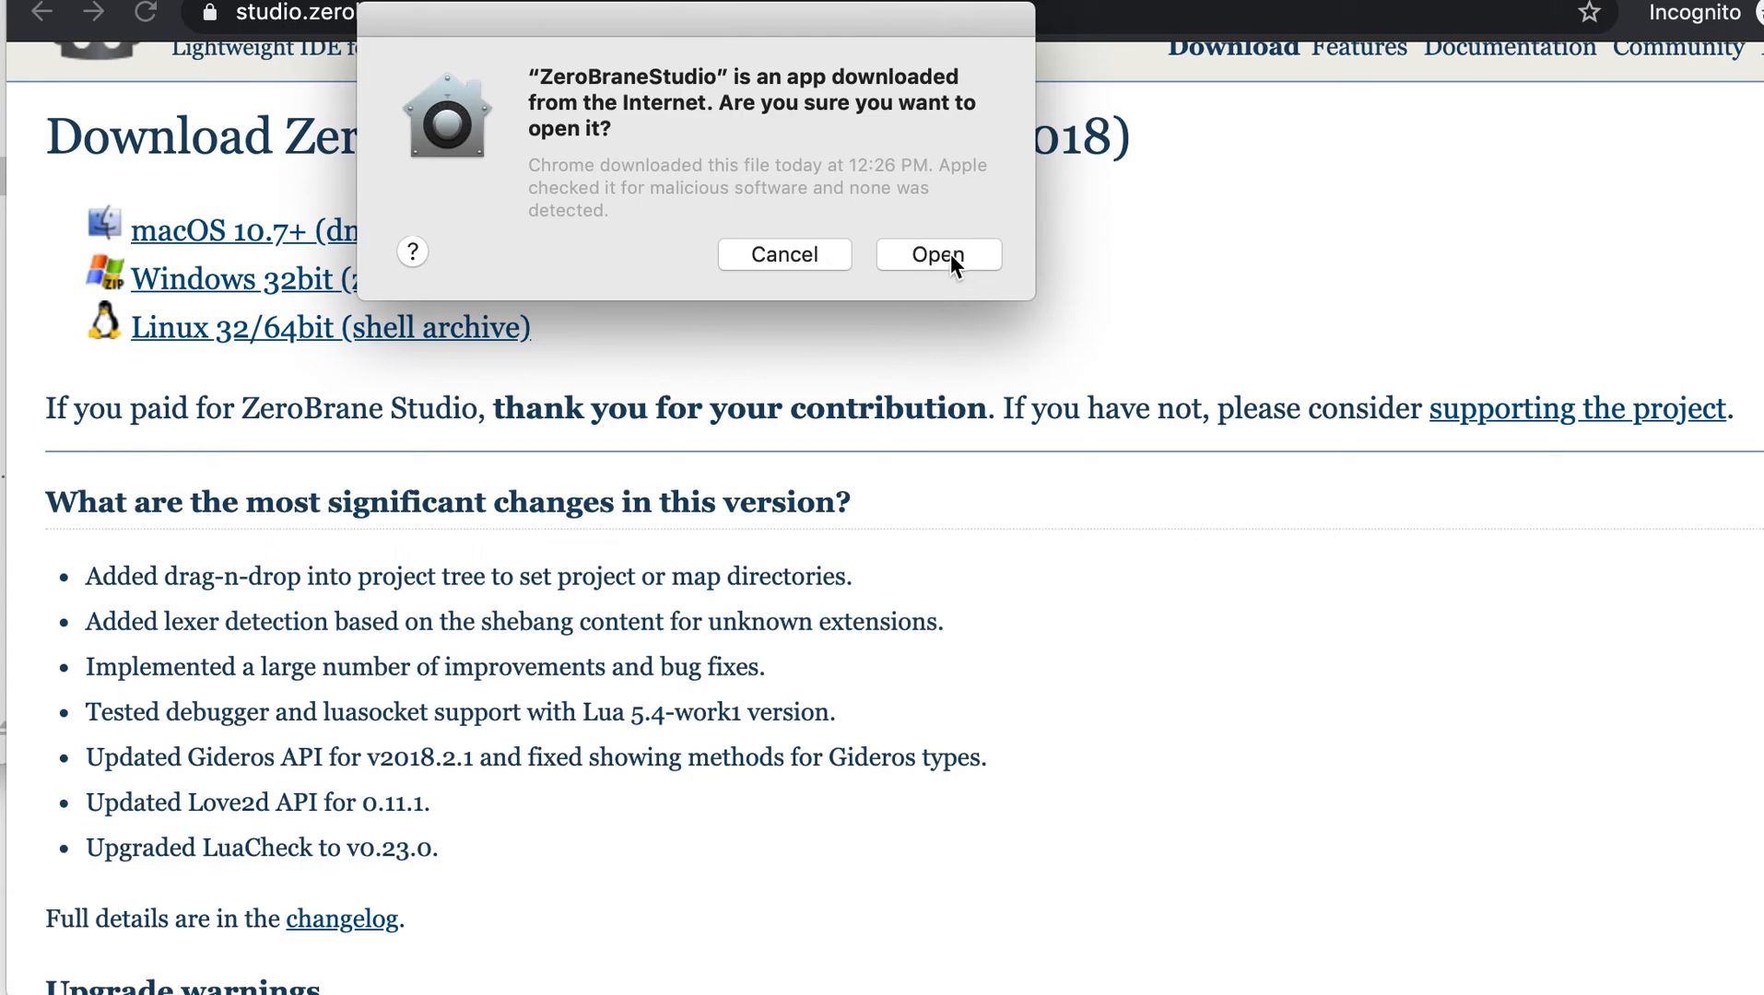
mouse_move(840, 118)
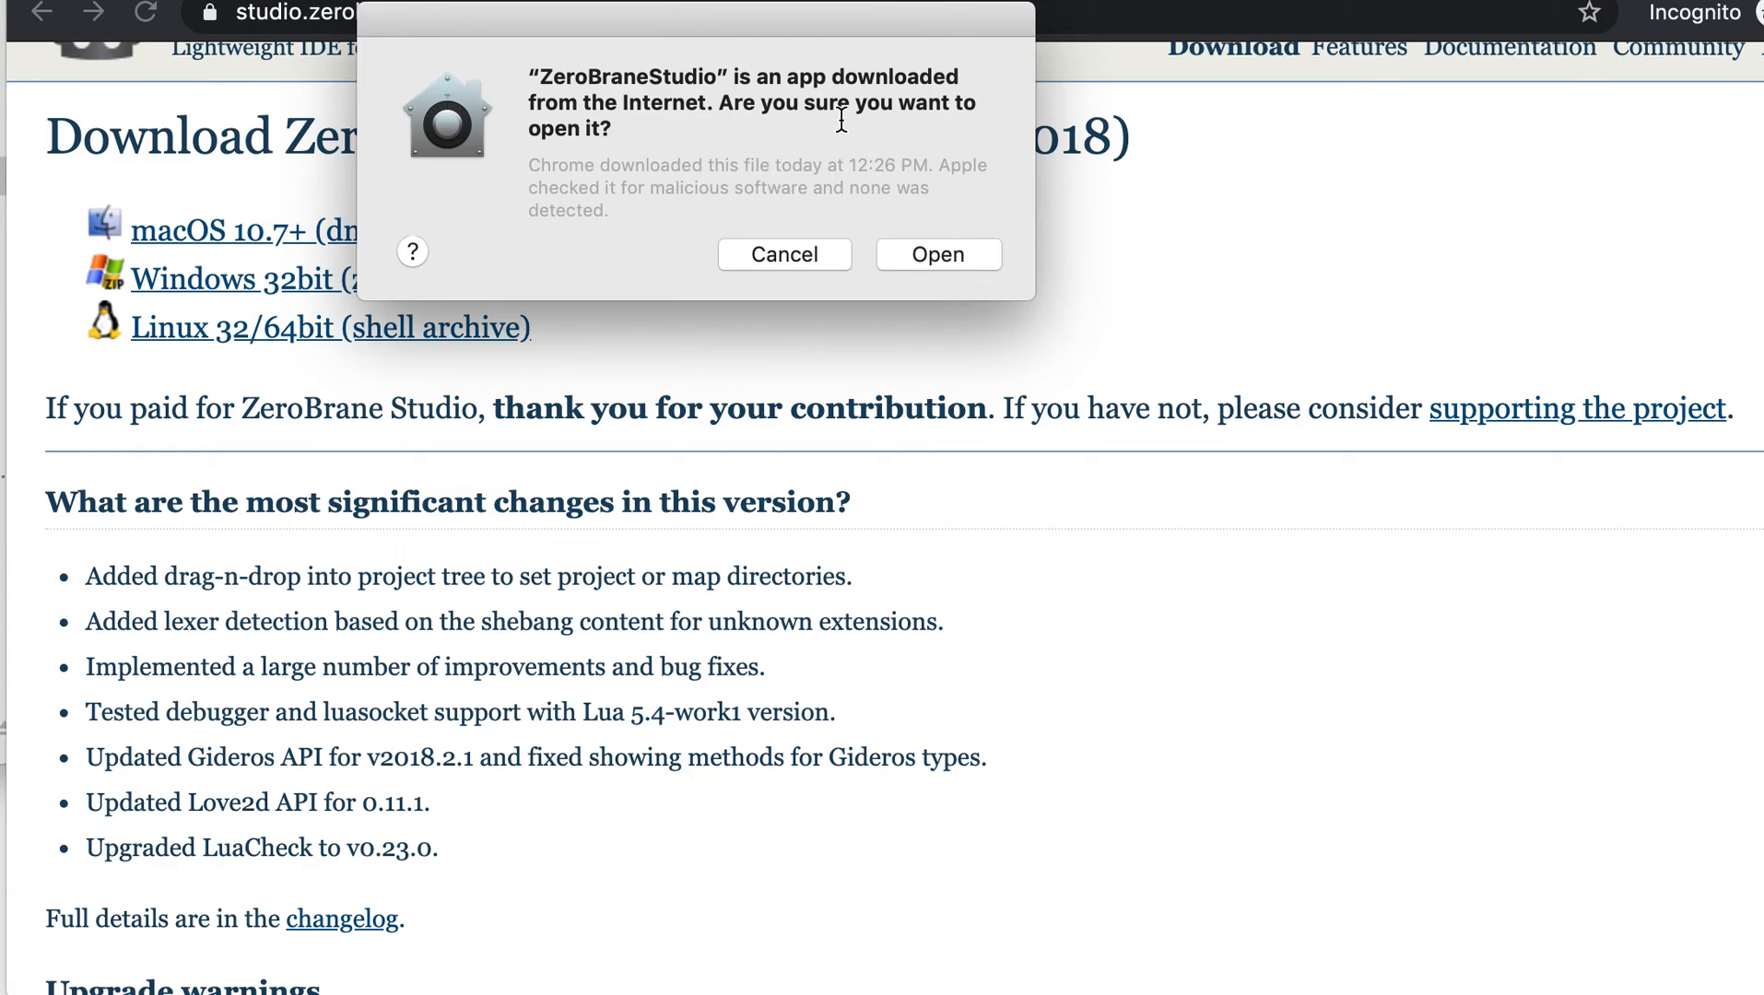
mouse_move(883, 201)
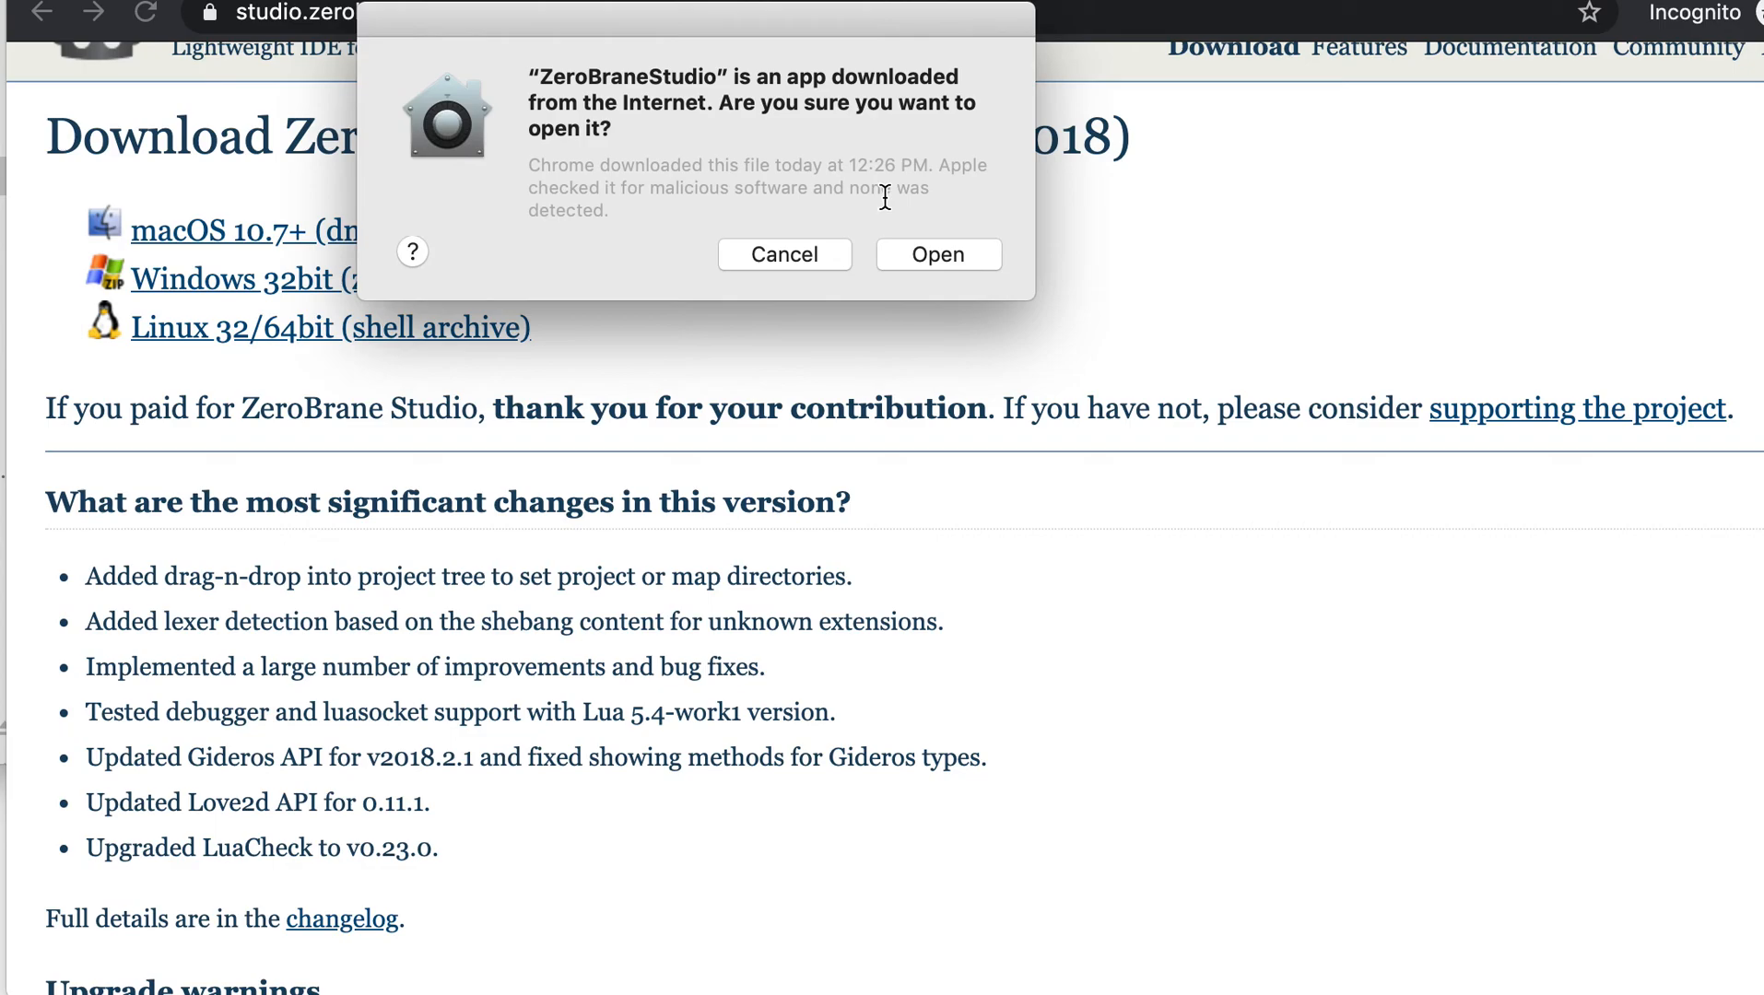
left_click(783, 254)
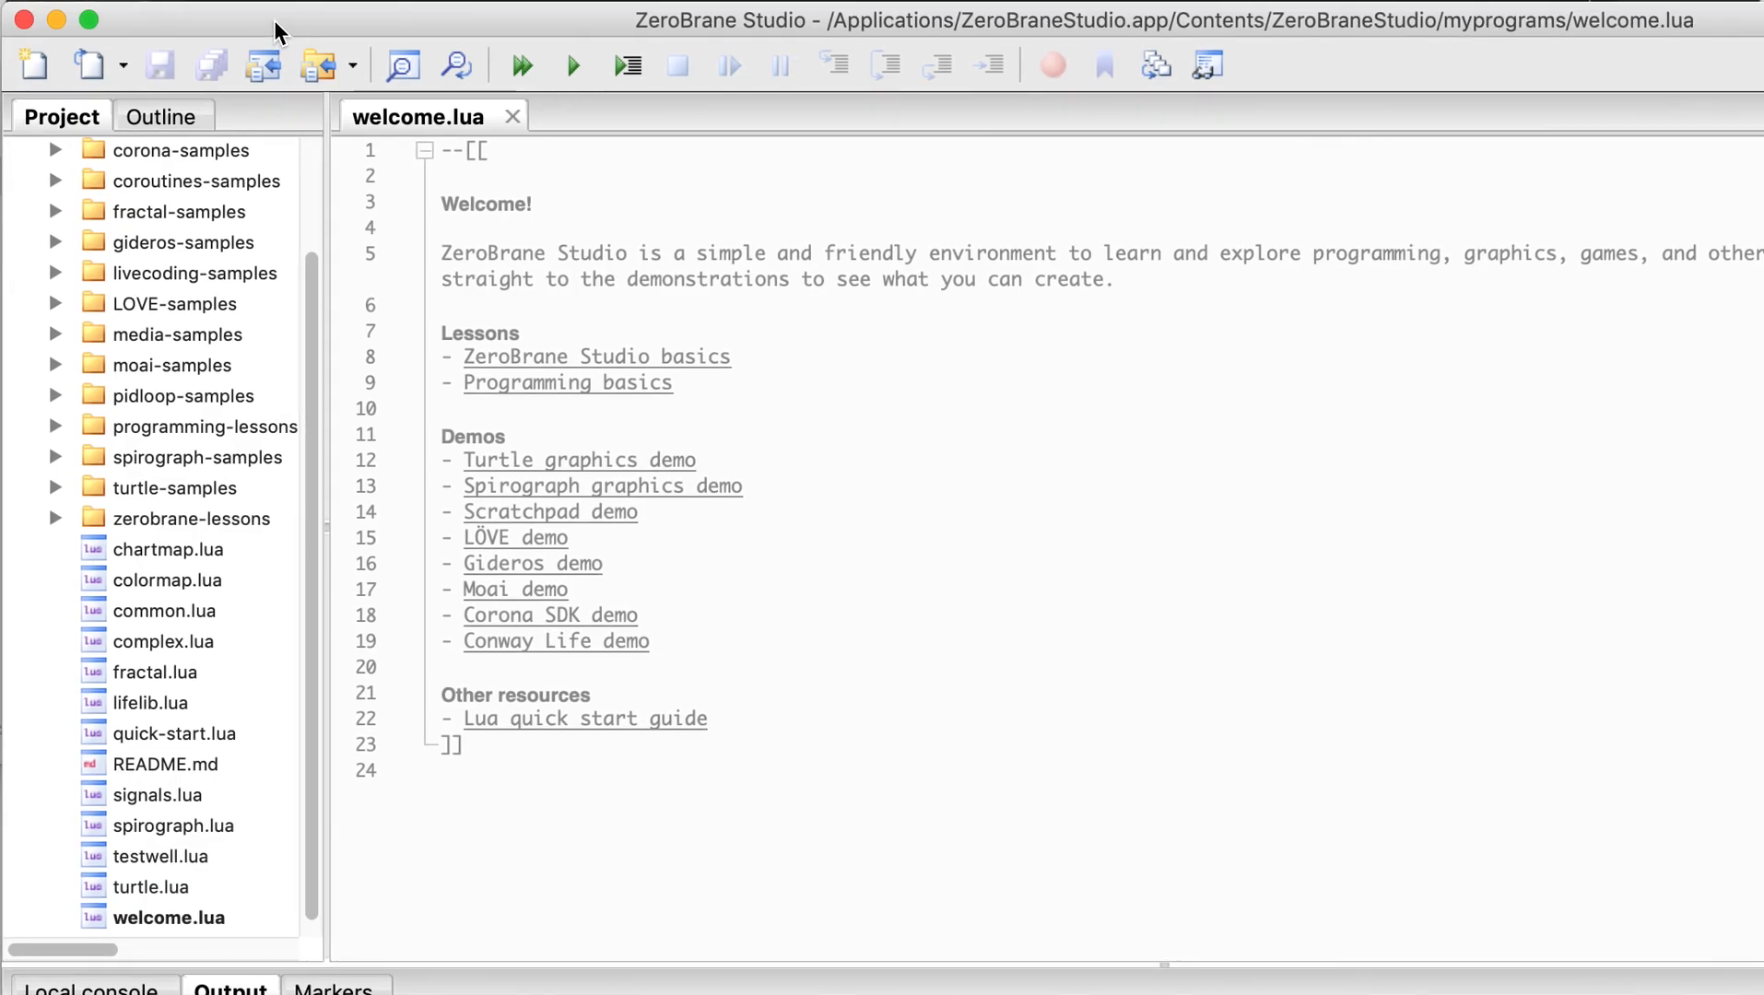
mouse_move(1089, 475)
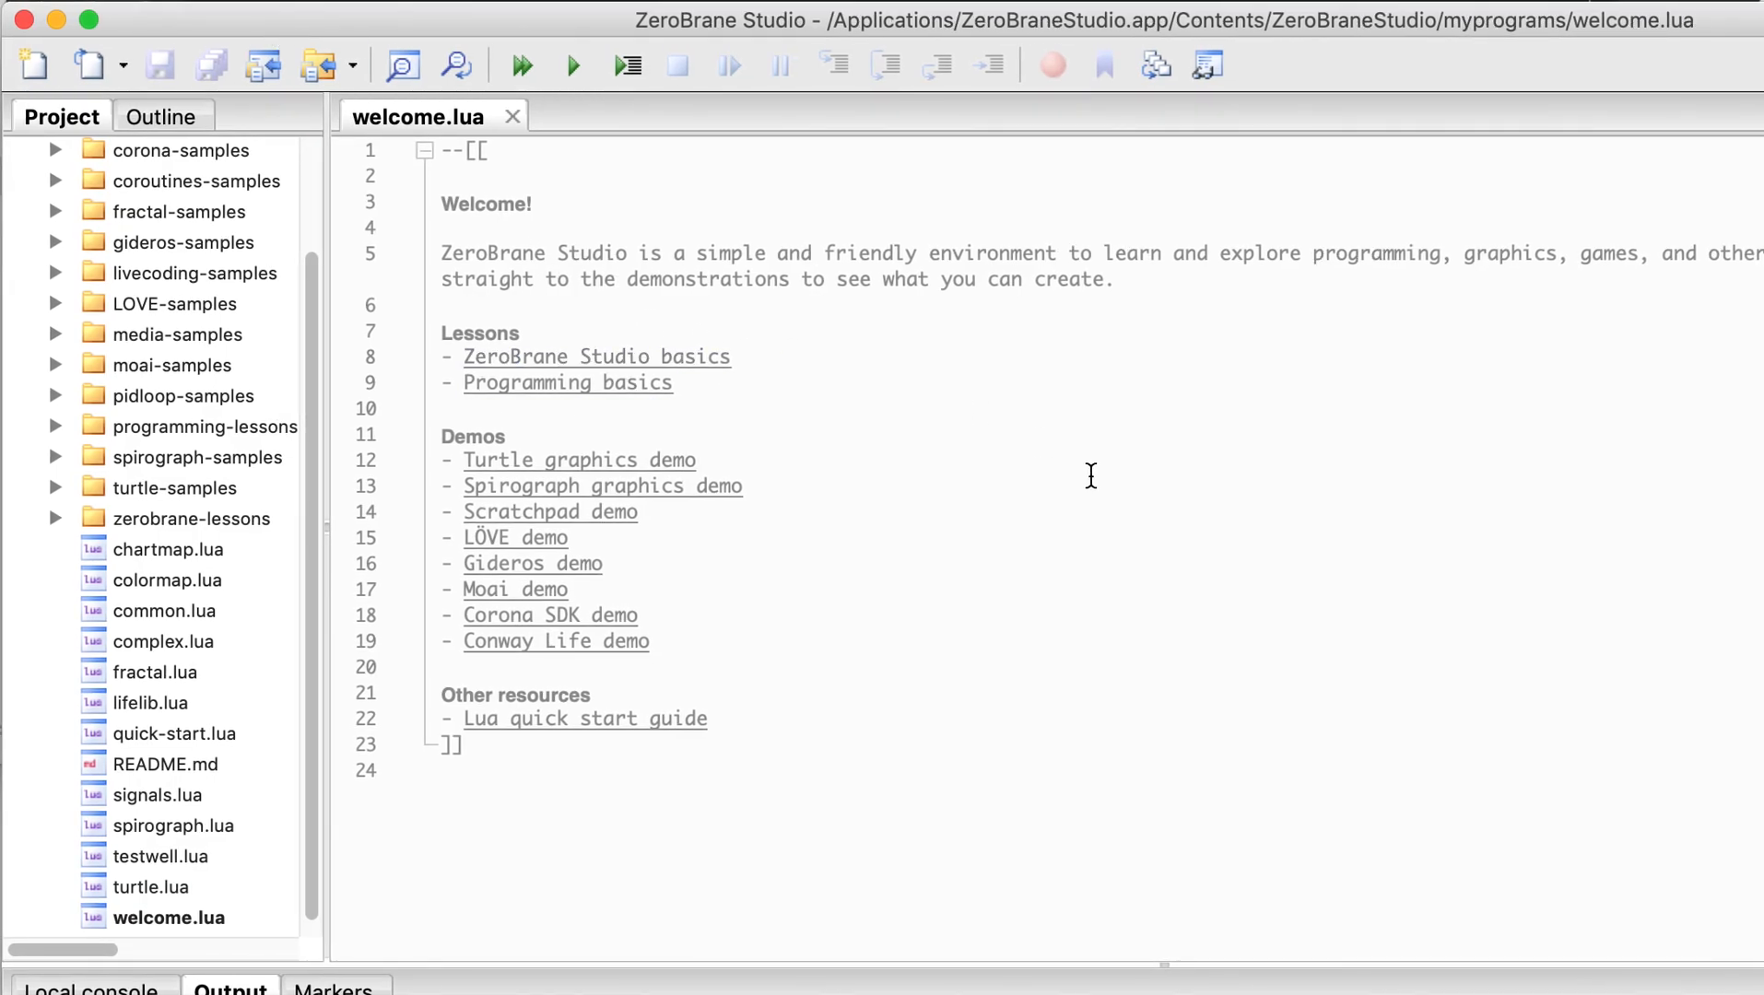